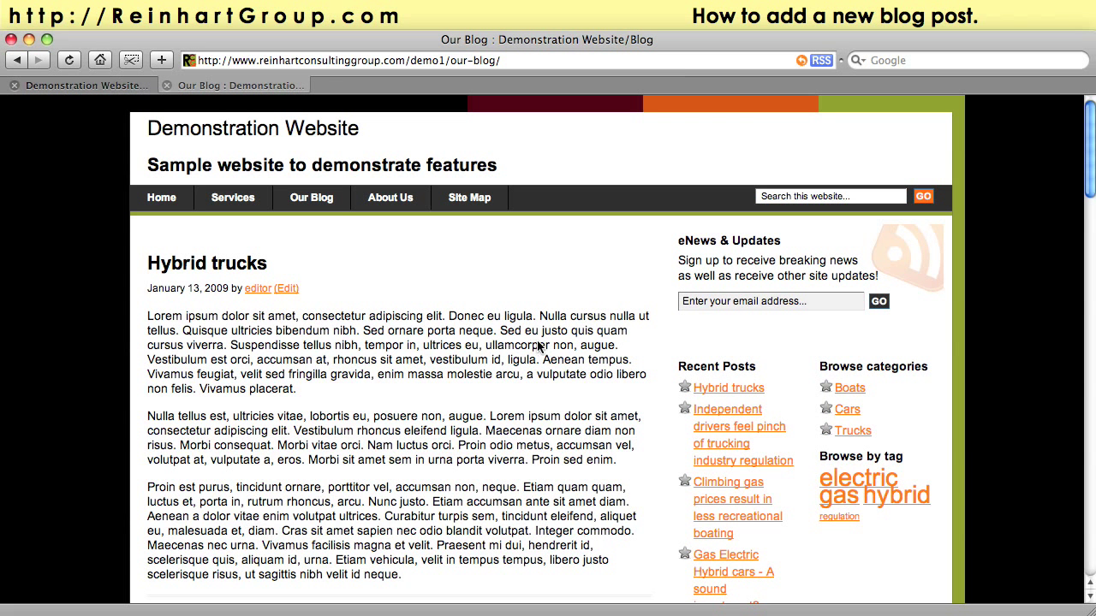
Show the public 'Our Blog' page and scroll through the Hybrid trucks post and recent posts.
click(233, 197)
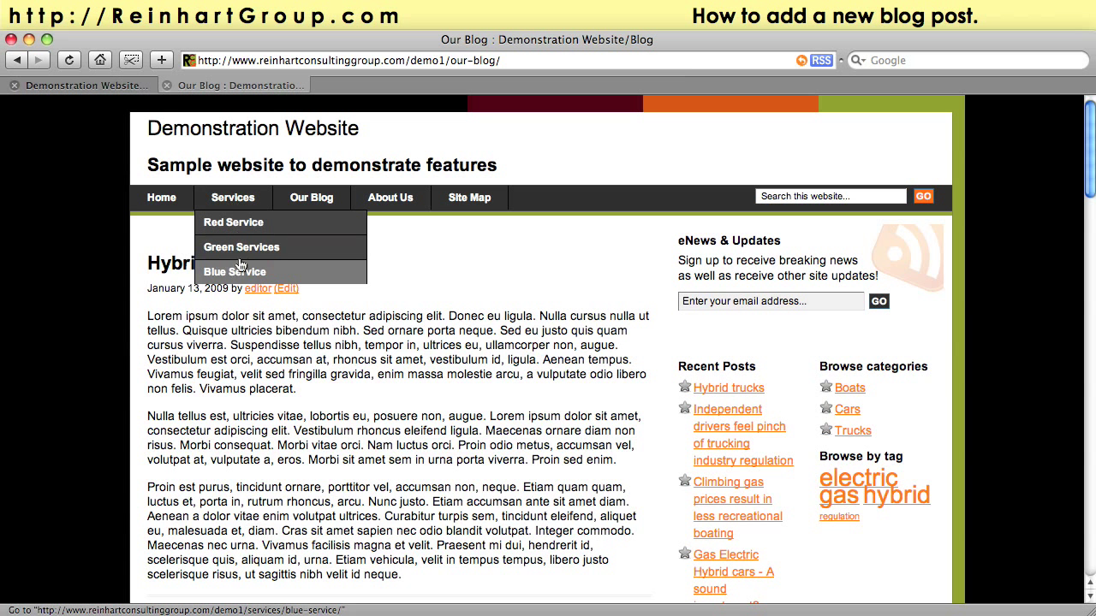
mouse_move(236, 222)
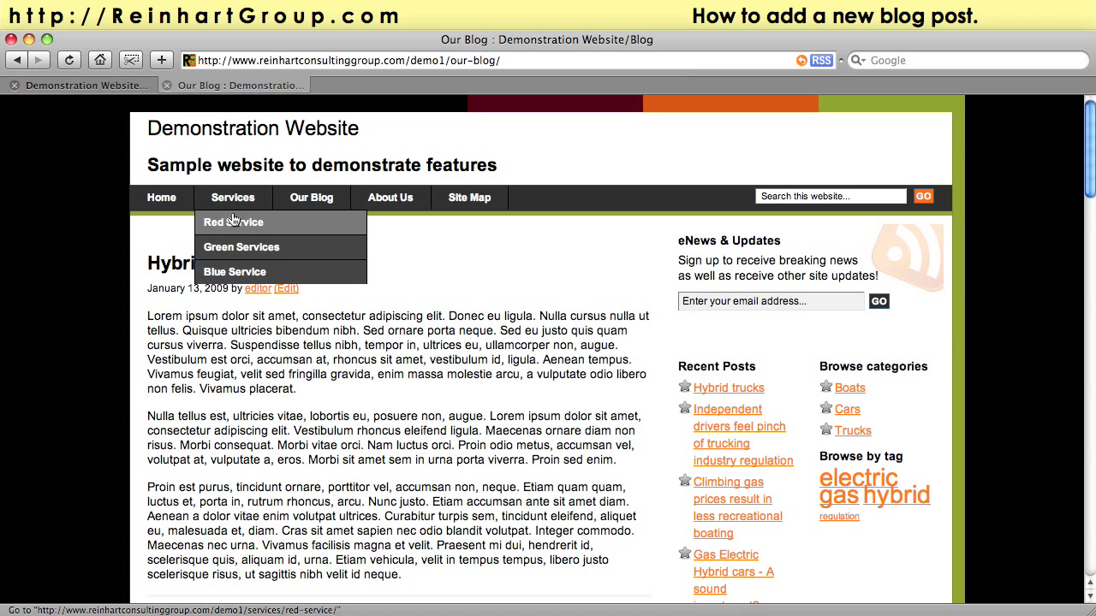
mouse_move(230, 277)
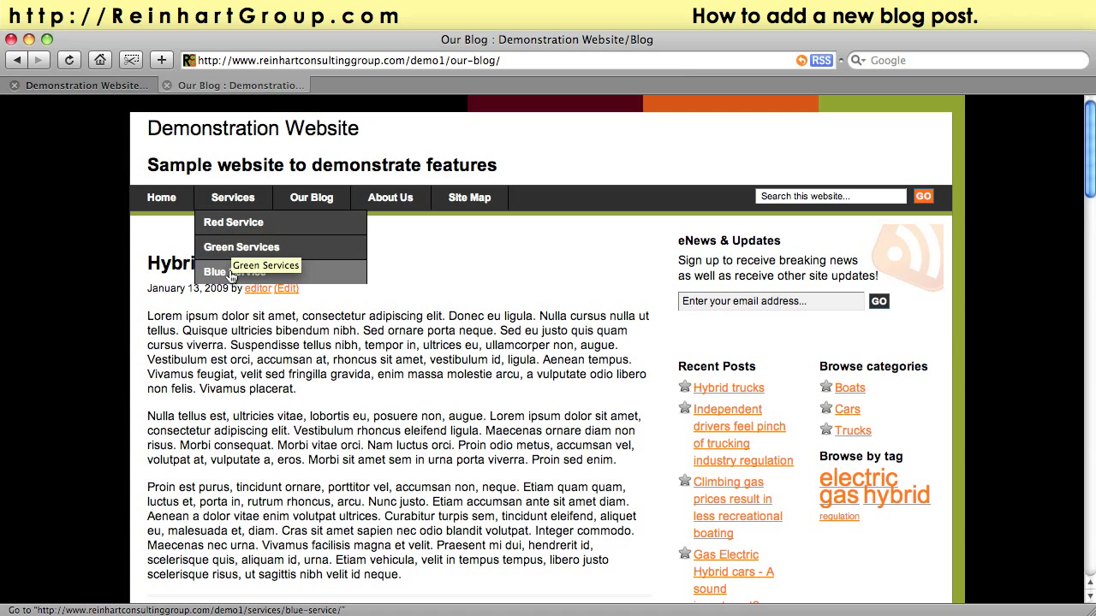
mouse_move(241, 246)
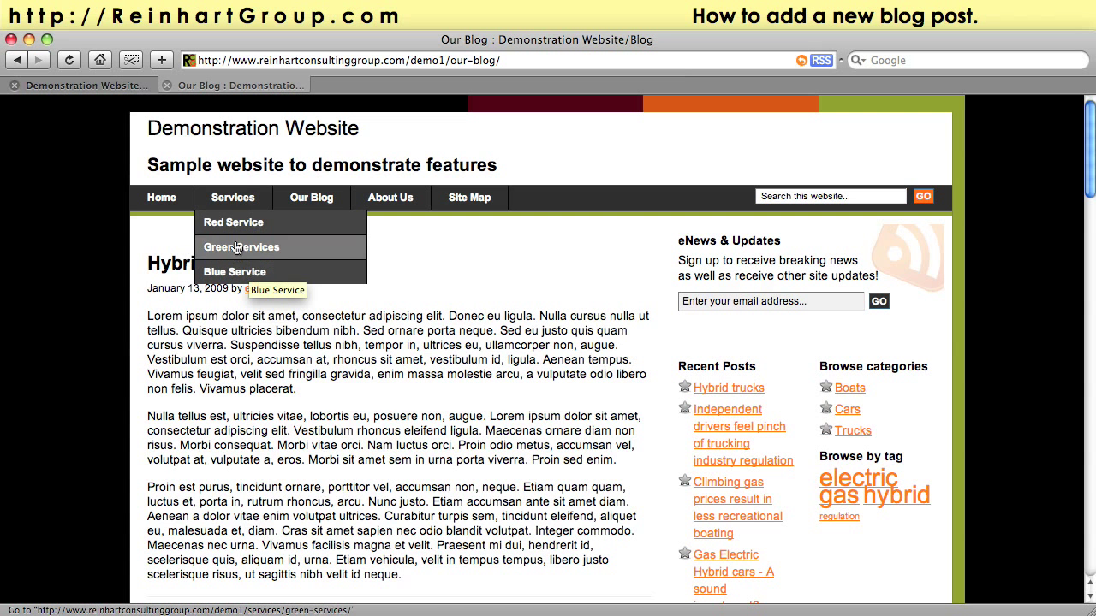
mouse_move(238, 223)
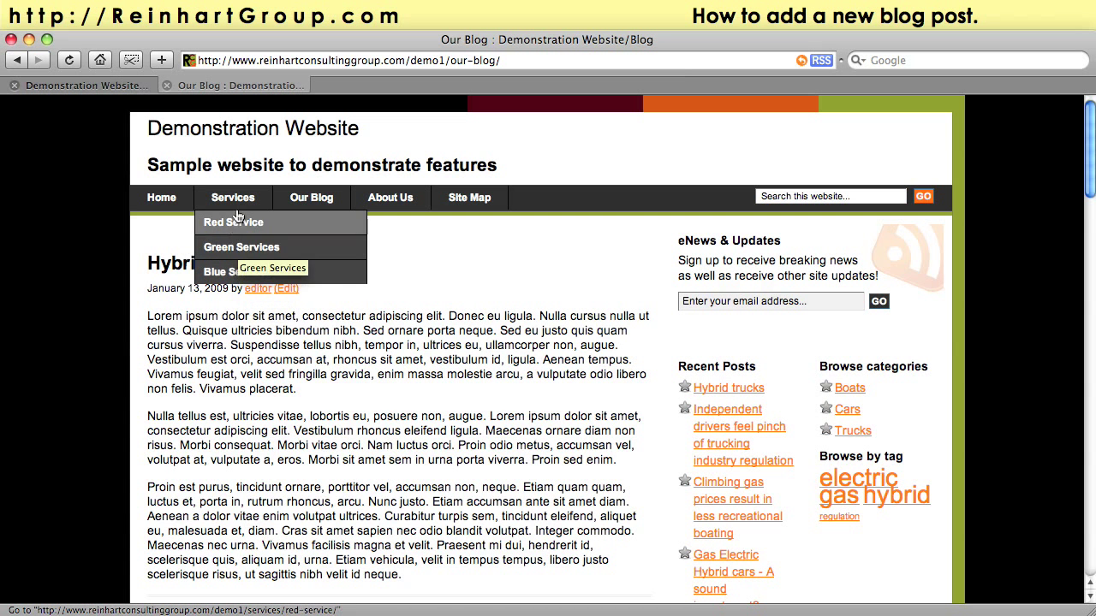
mouse_move(238, 205)
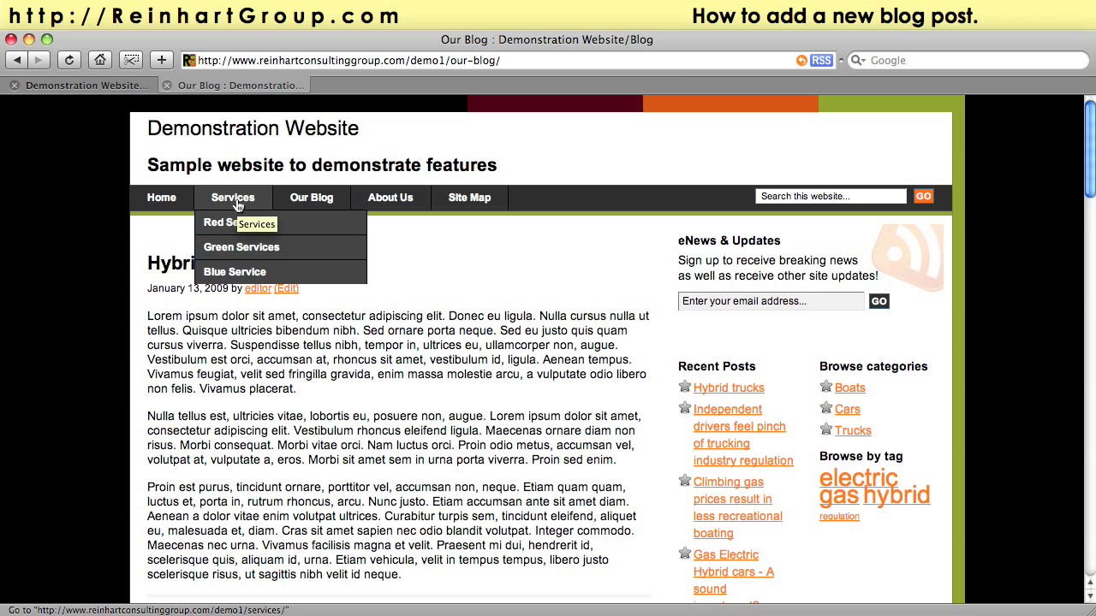
mouse_move(243, 212)
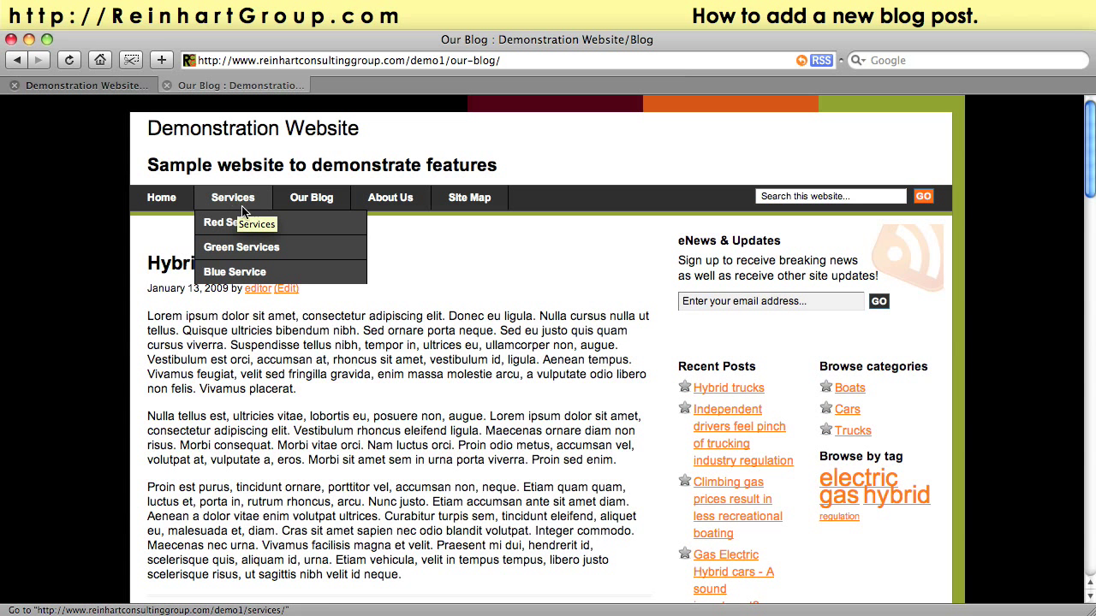
mouse_move(325, 267)
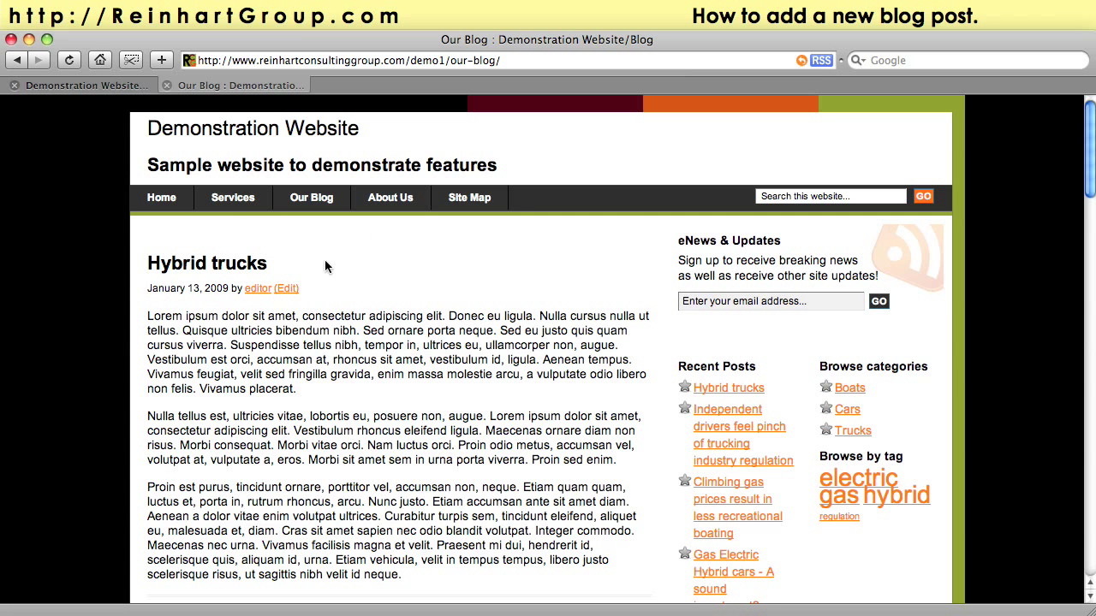
mouse_move(777, 358)
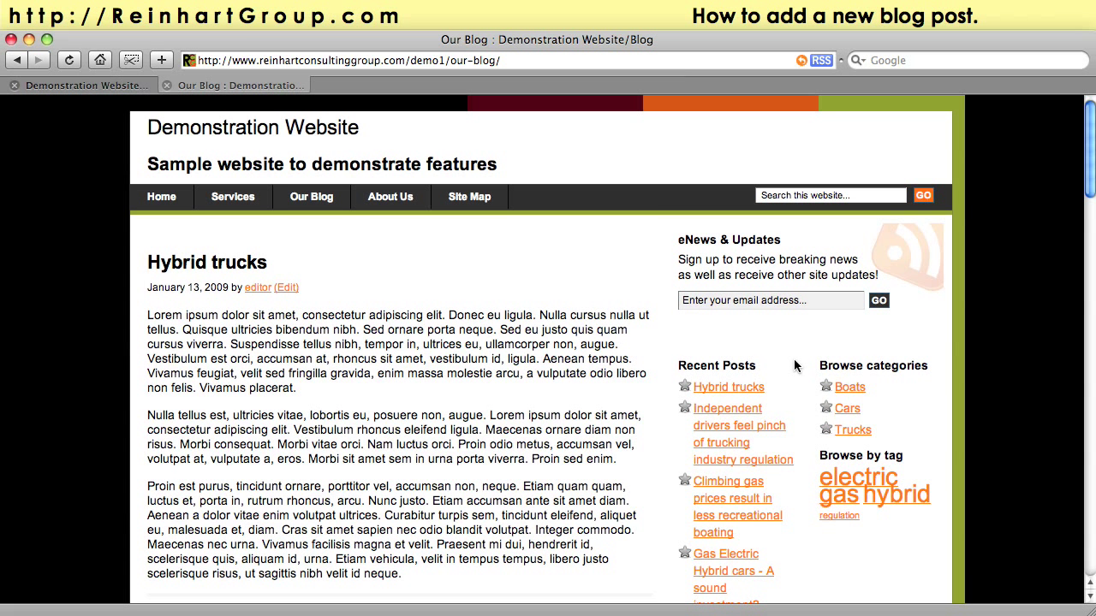
mouse_move(512, 339)
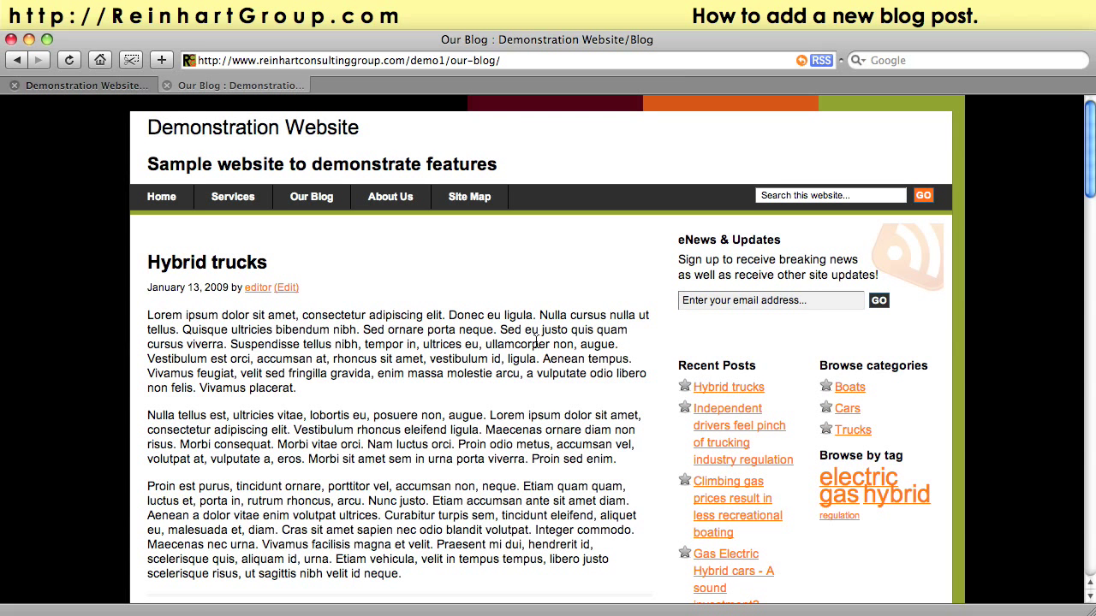
scroll(down, 3)
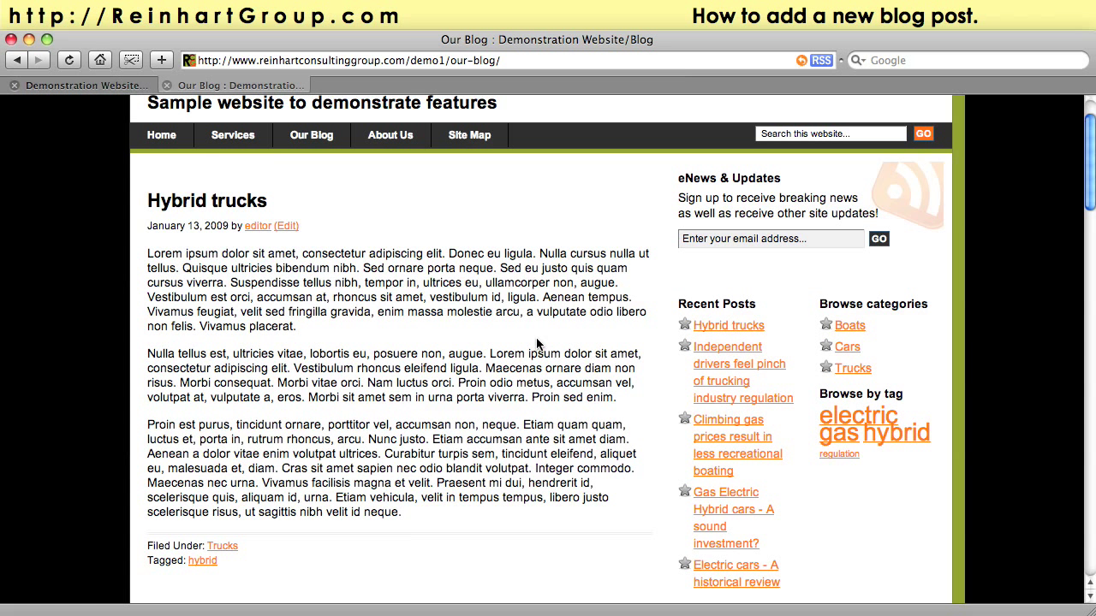
mouse_move(424, 317)
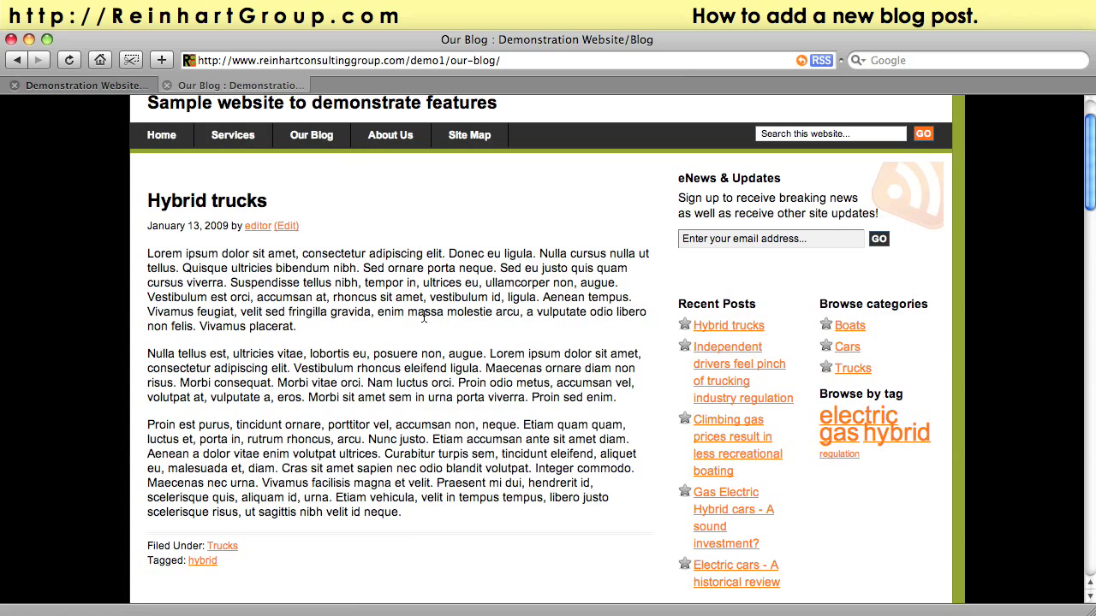
scroll(down, 3)
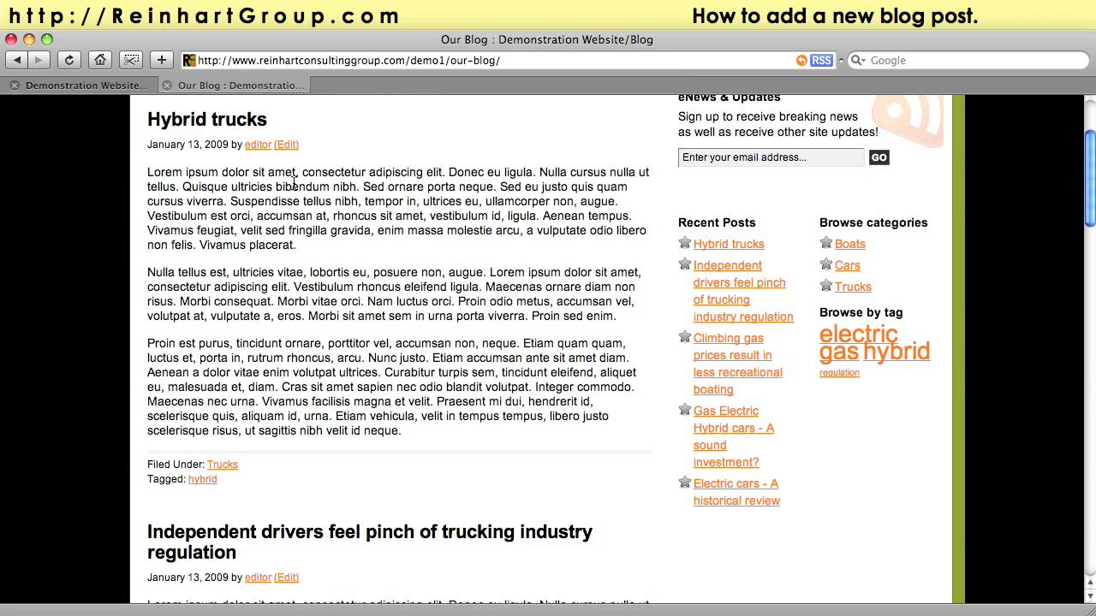
mouse_move(448, 272)
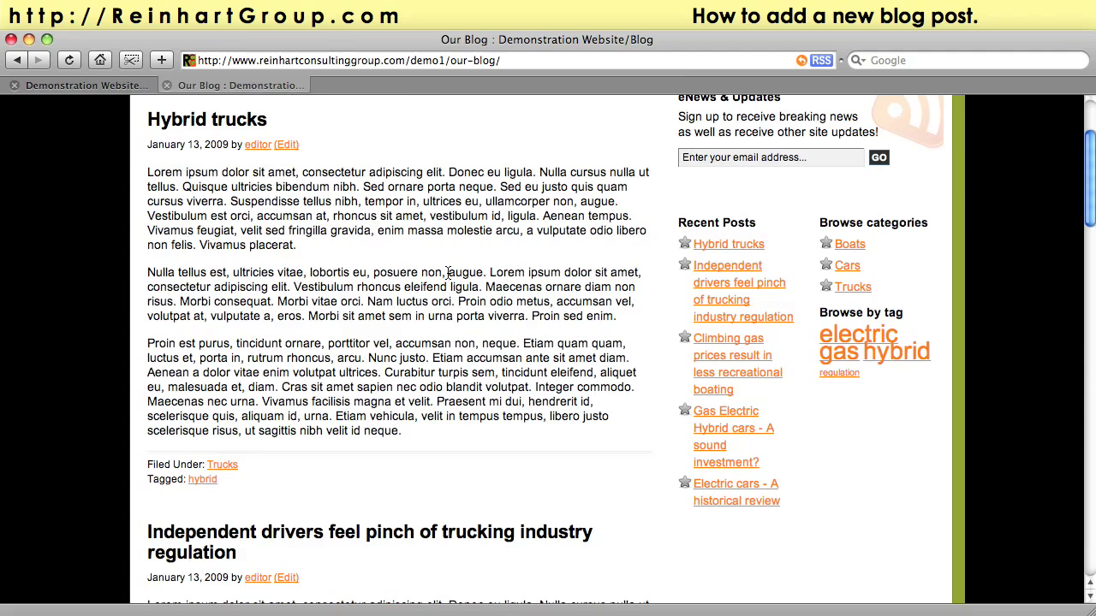
mouse_move(555, 221)
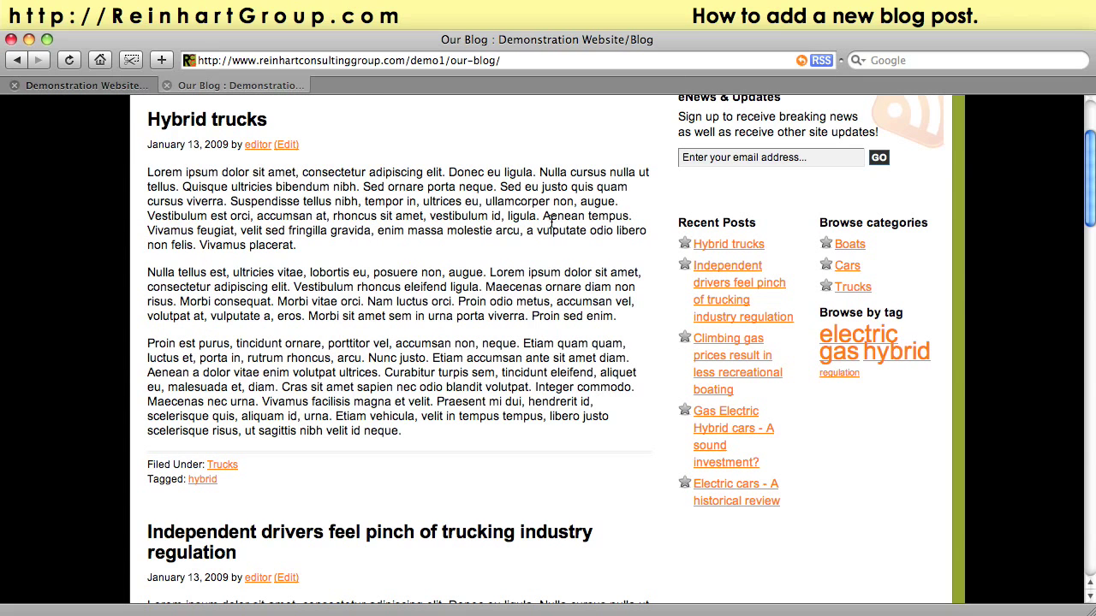
mouse_move(438, 411)
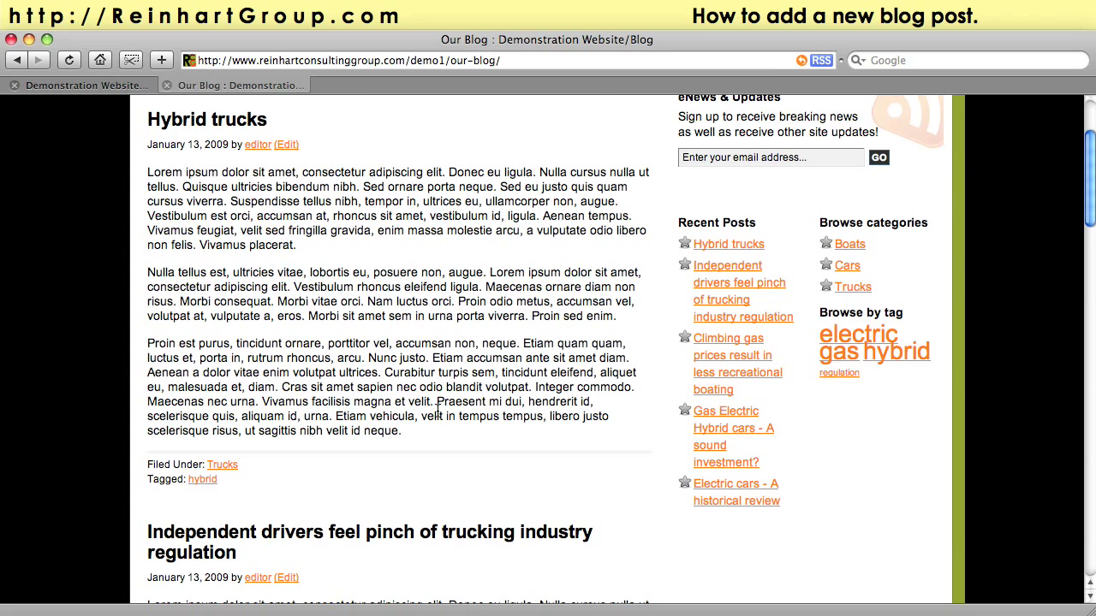
scroll(down, 3)
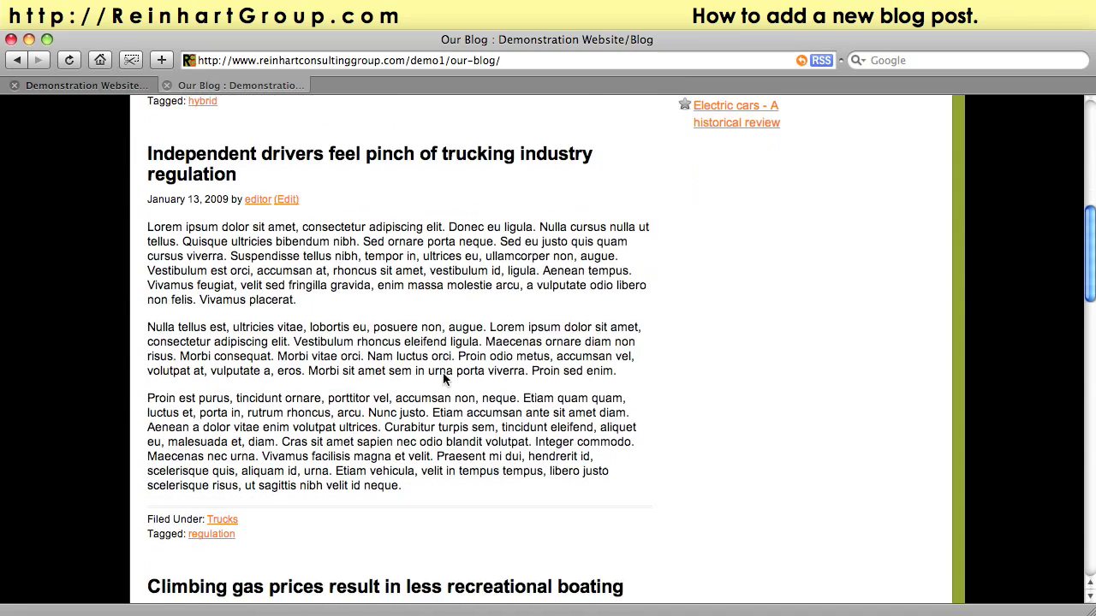
scroll(down, 3)
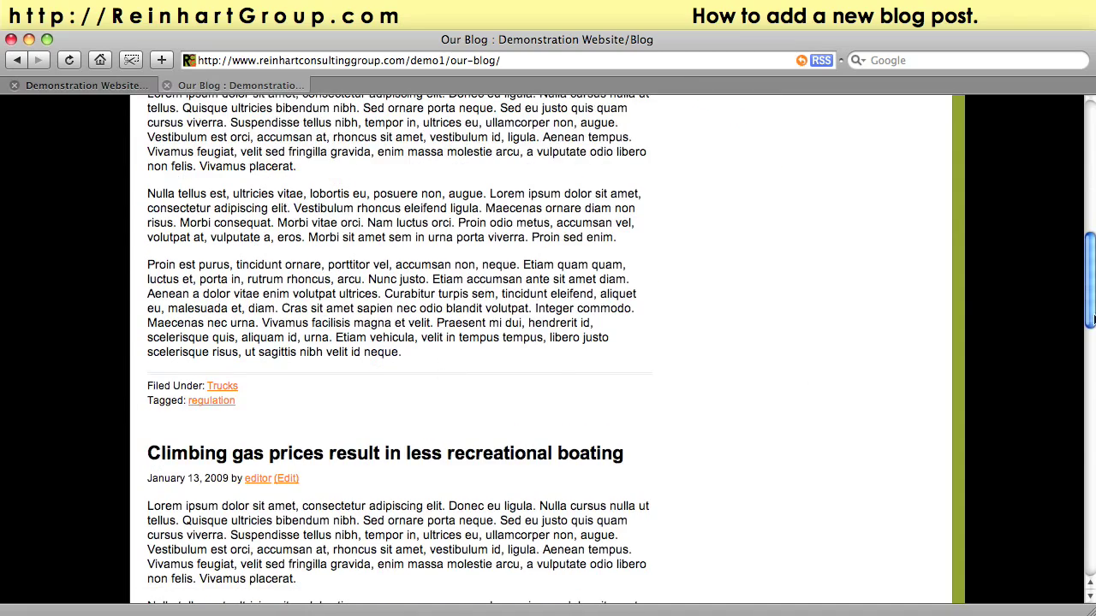
scroll(up, 3)
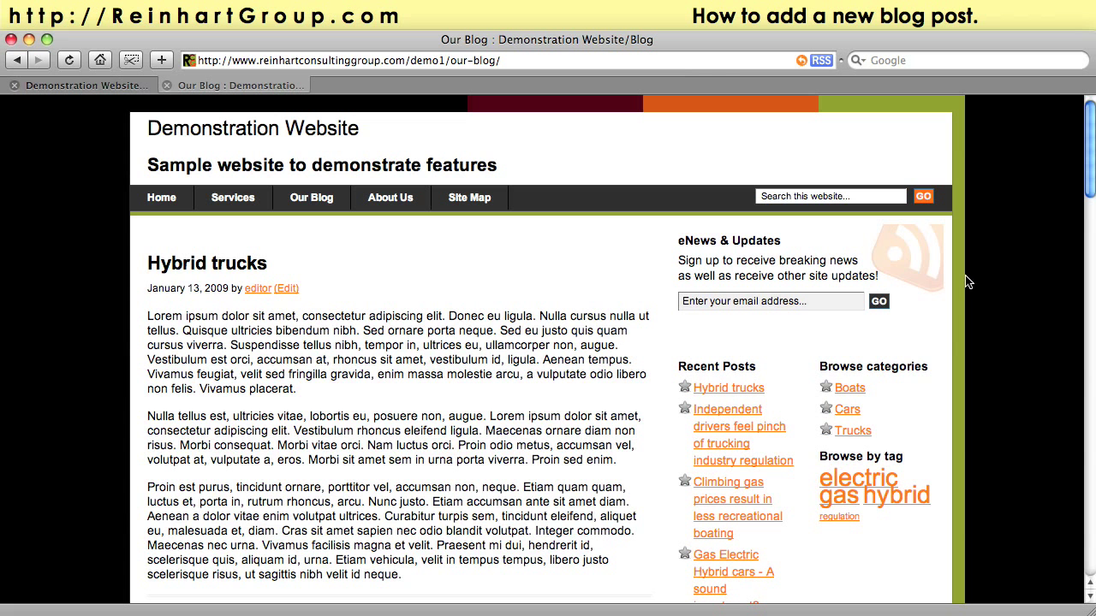
mouse_move(825, 306)
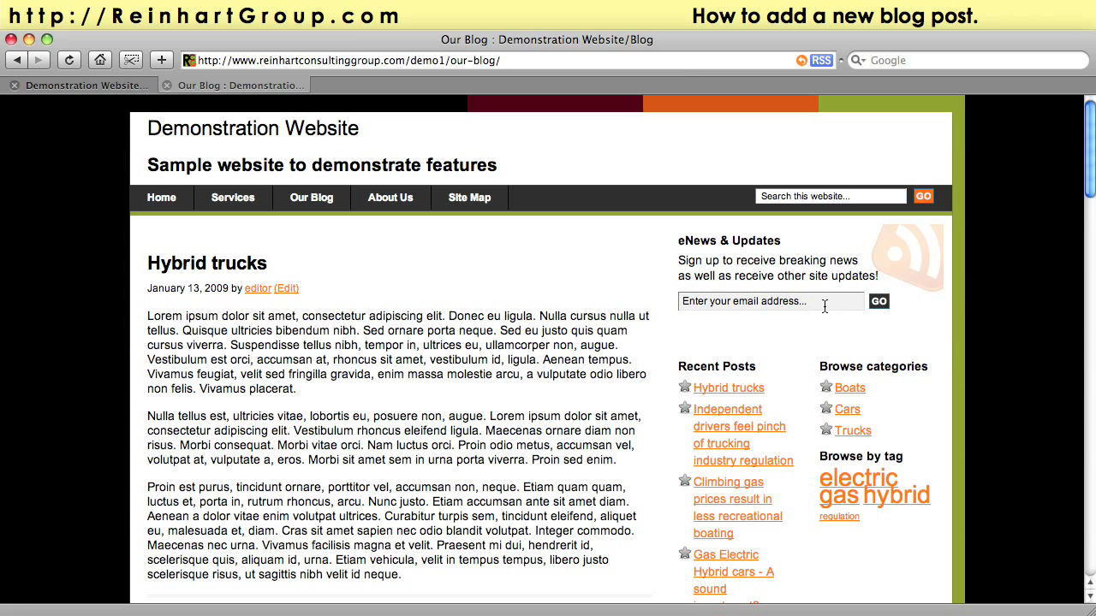
mouse_move(969, 261)
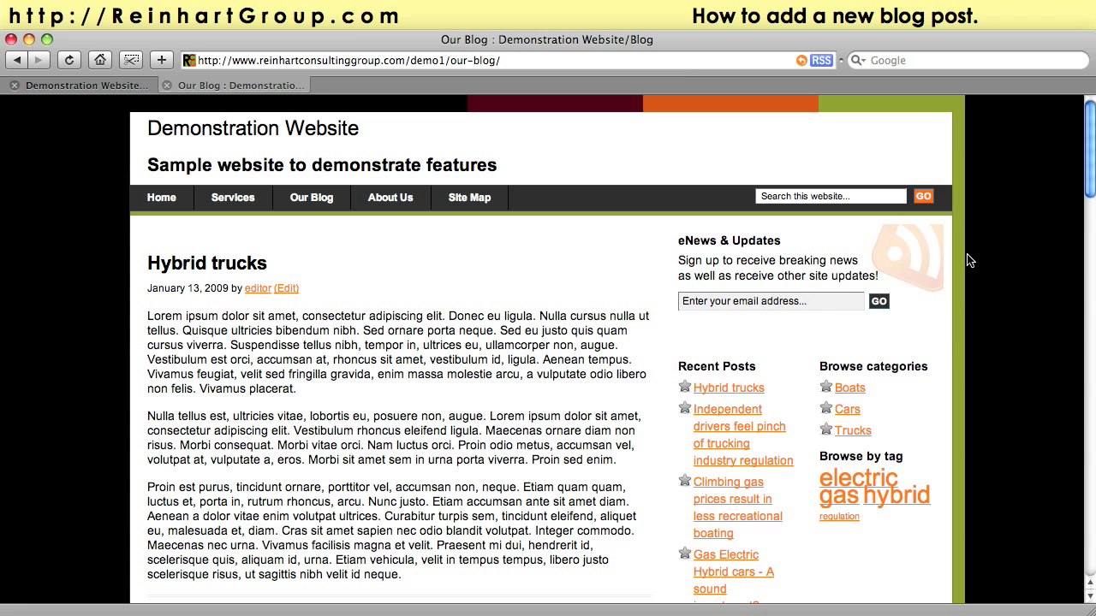
mouse_move(541, 310)
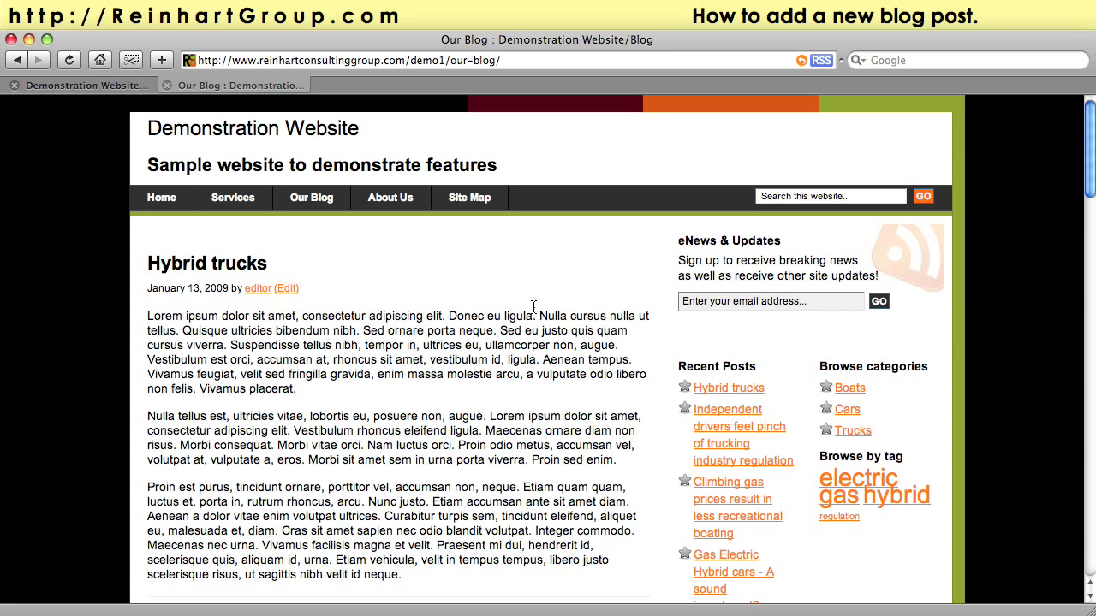
scroll(down, 3)
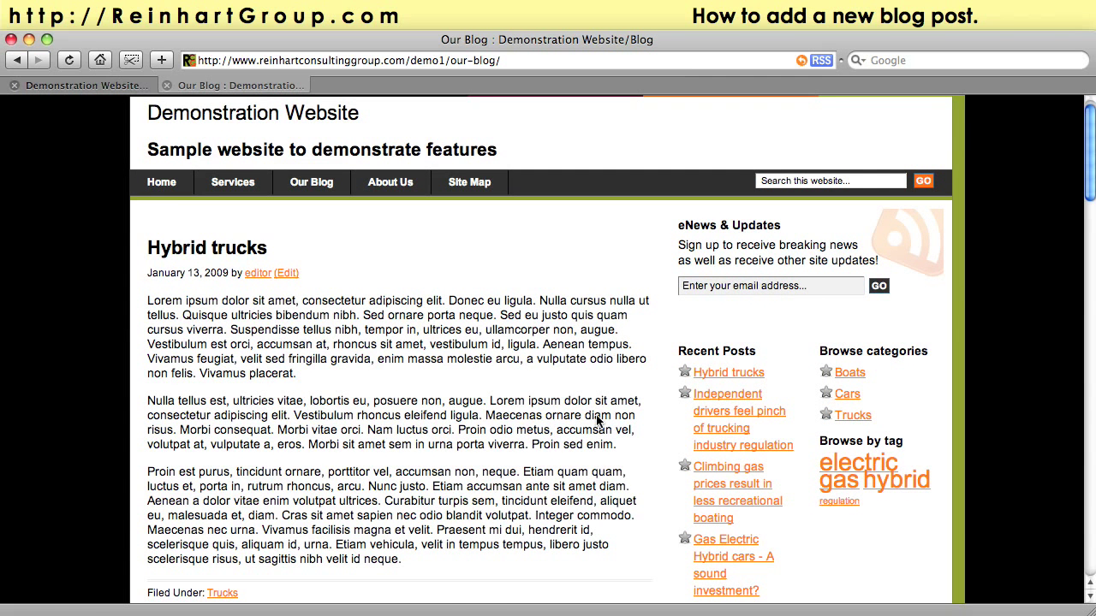
mouse_move(846, 393)
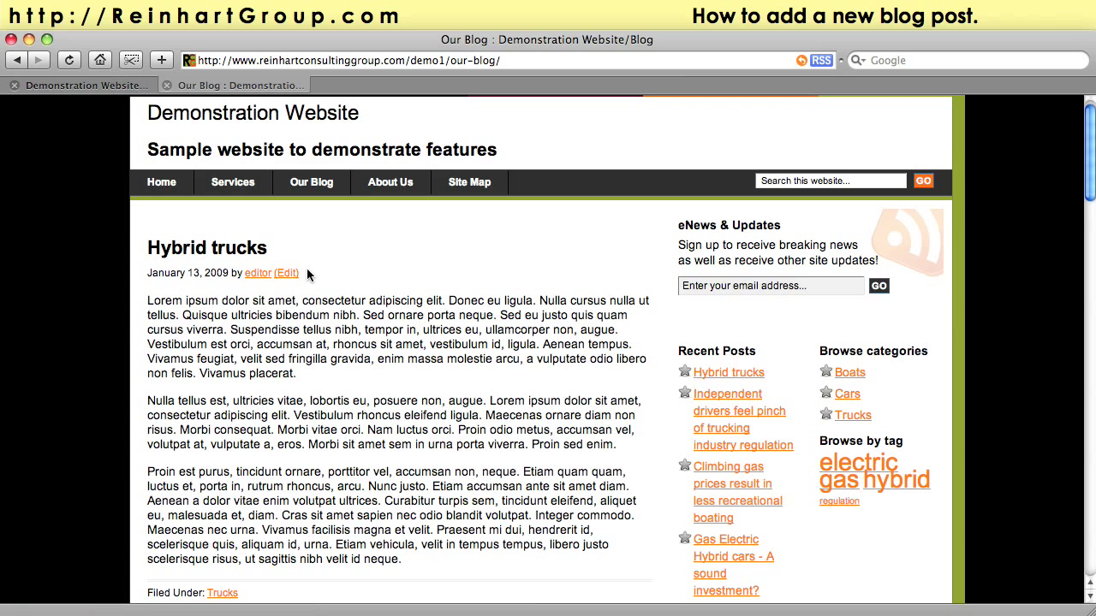
mouse_move(342, 306)
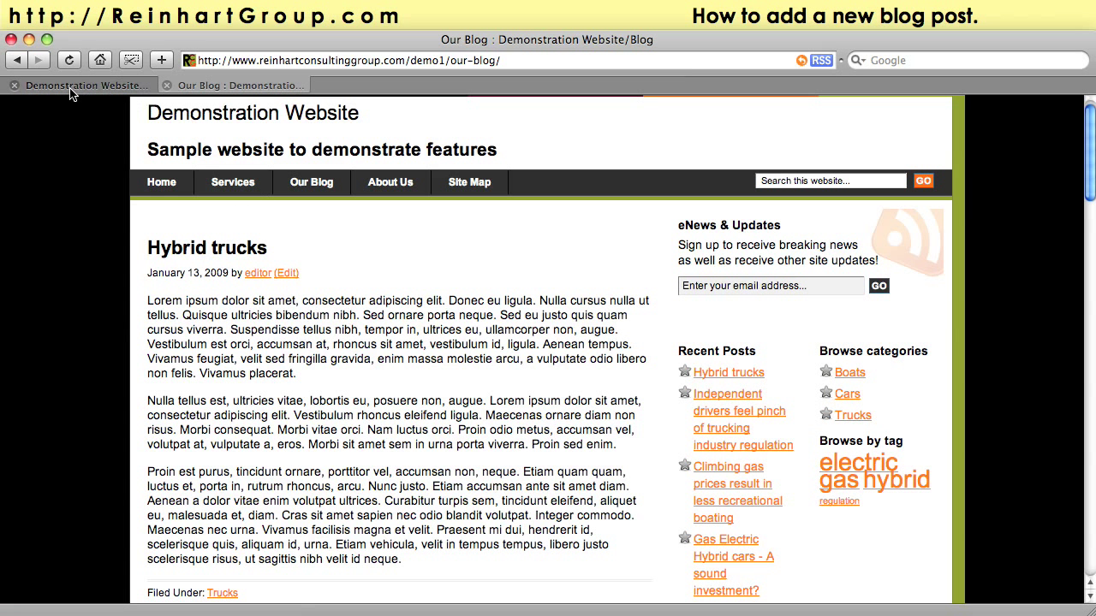
Switch to the admin Dashboard and start a New Post from the header.
click(286, 273)
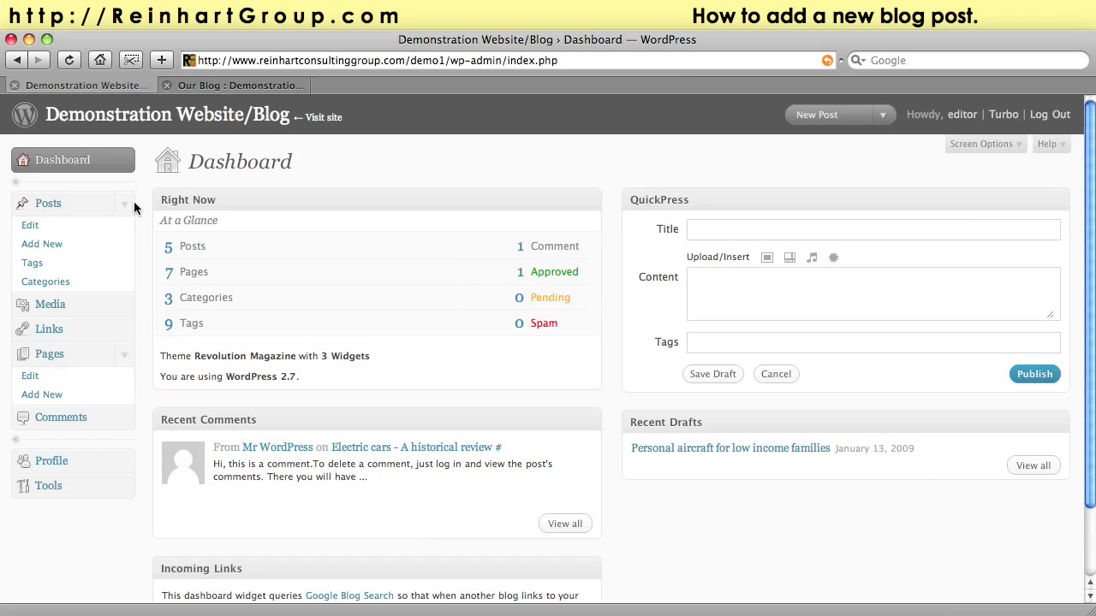
mouse_move(48, 202)
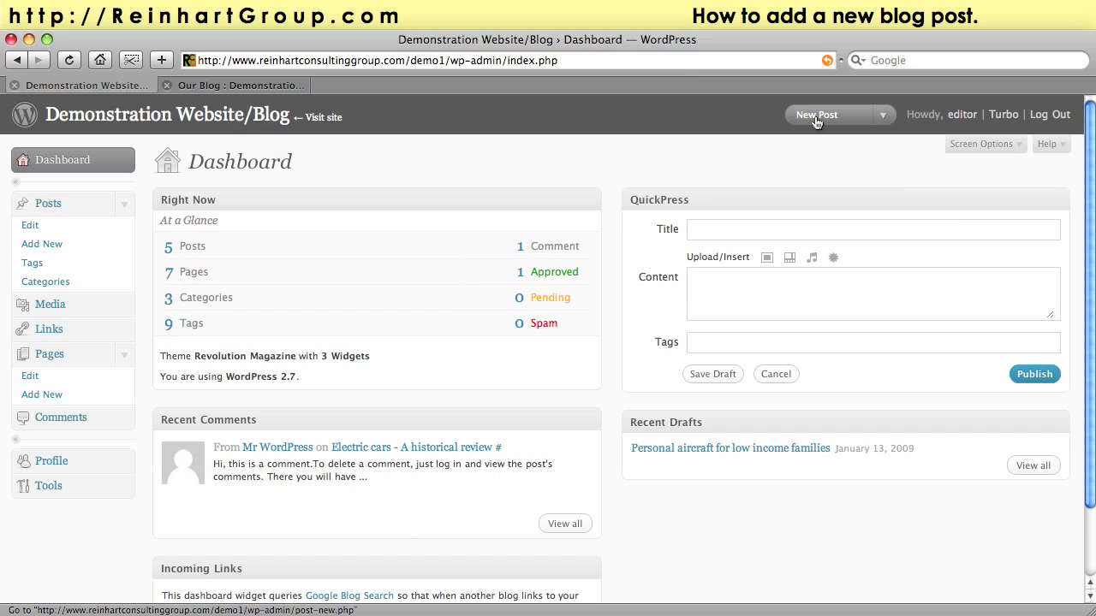
click(825, 115)
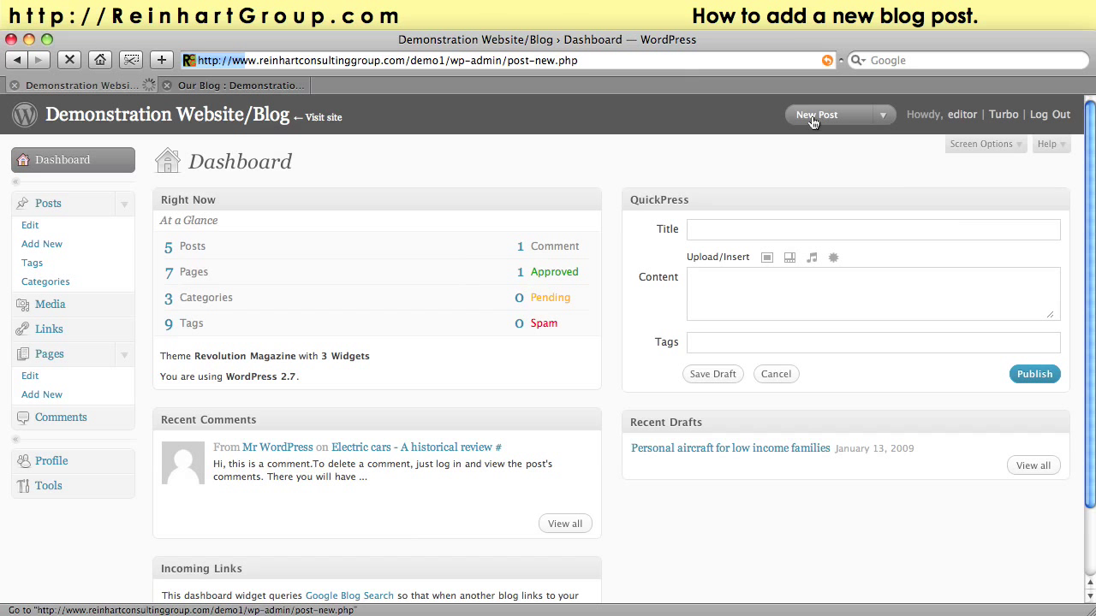
Give the new post the title 'Personal aircraft under $100k'.
click(826, 115)
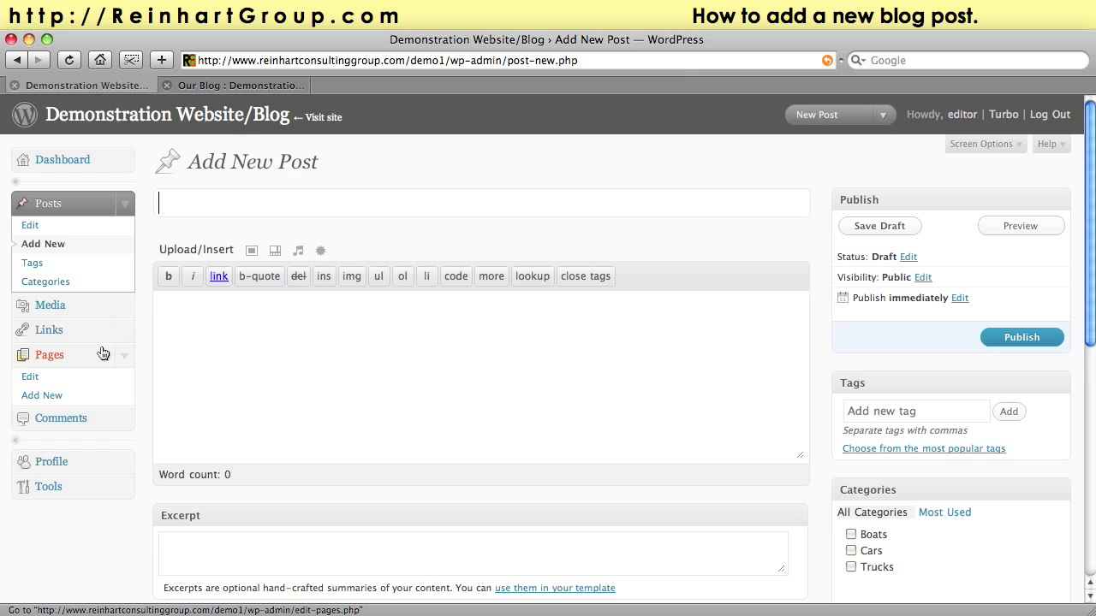
mouse_move(41, 396)
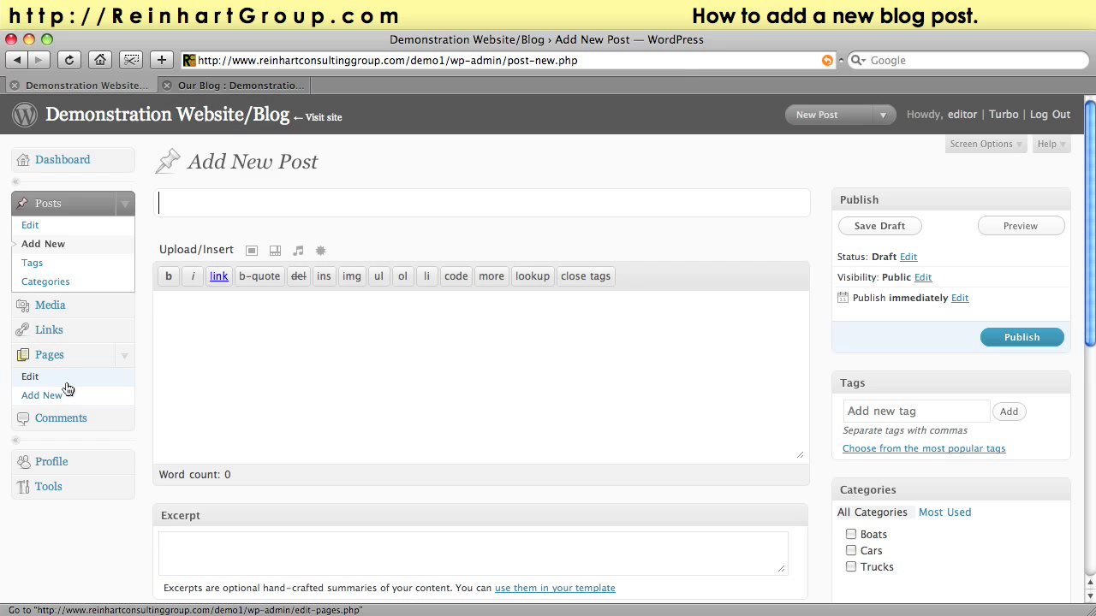
mouse_move(53, 203)
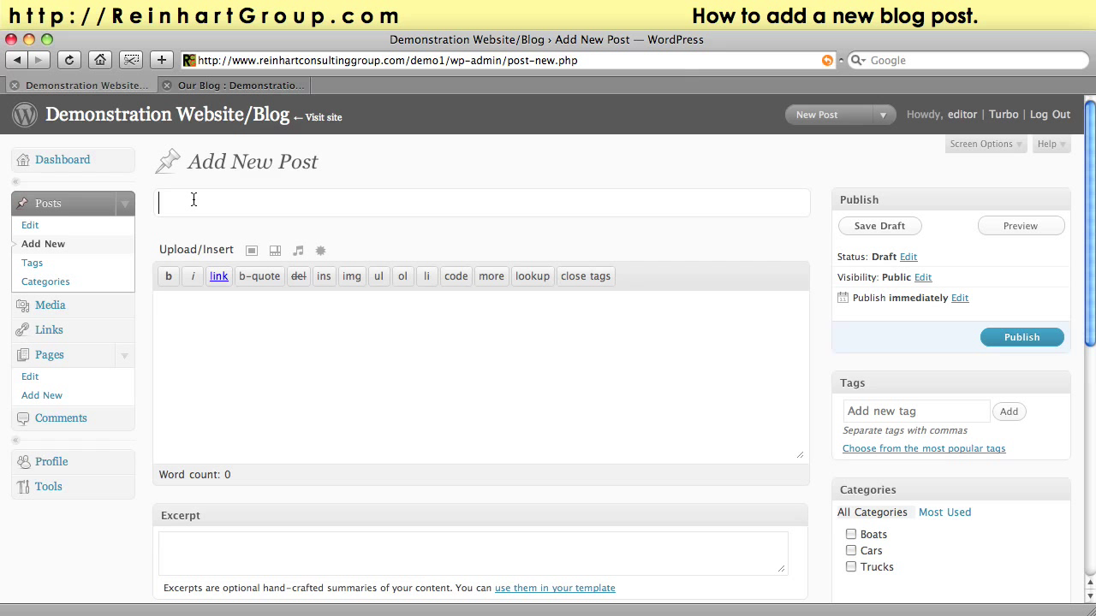
text(Perso)
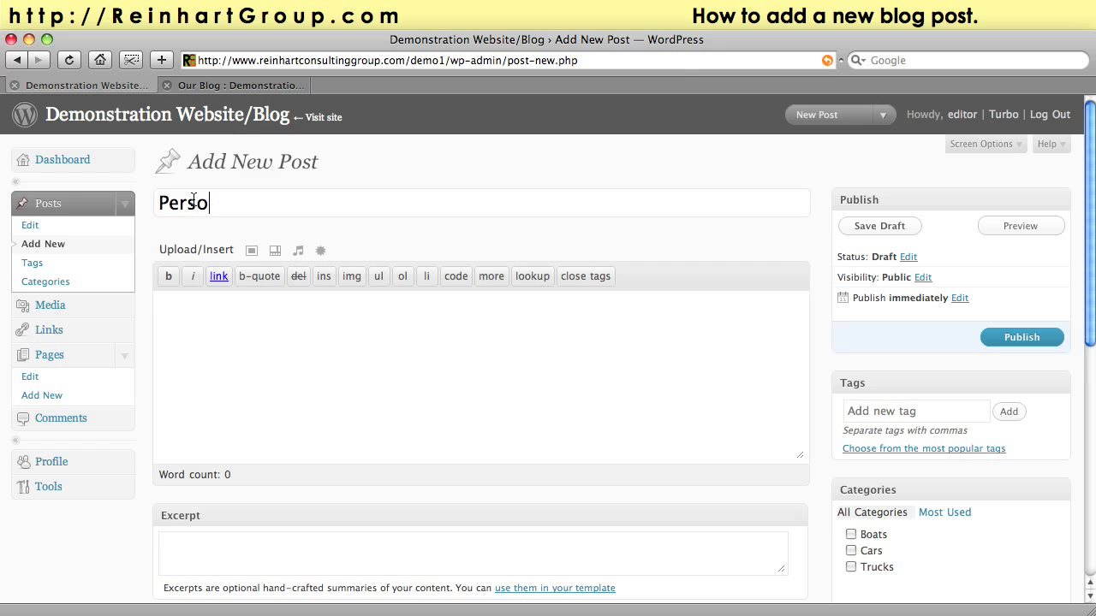
text(nal aircr)
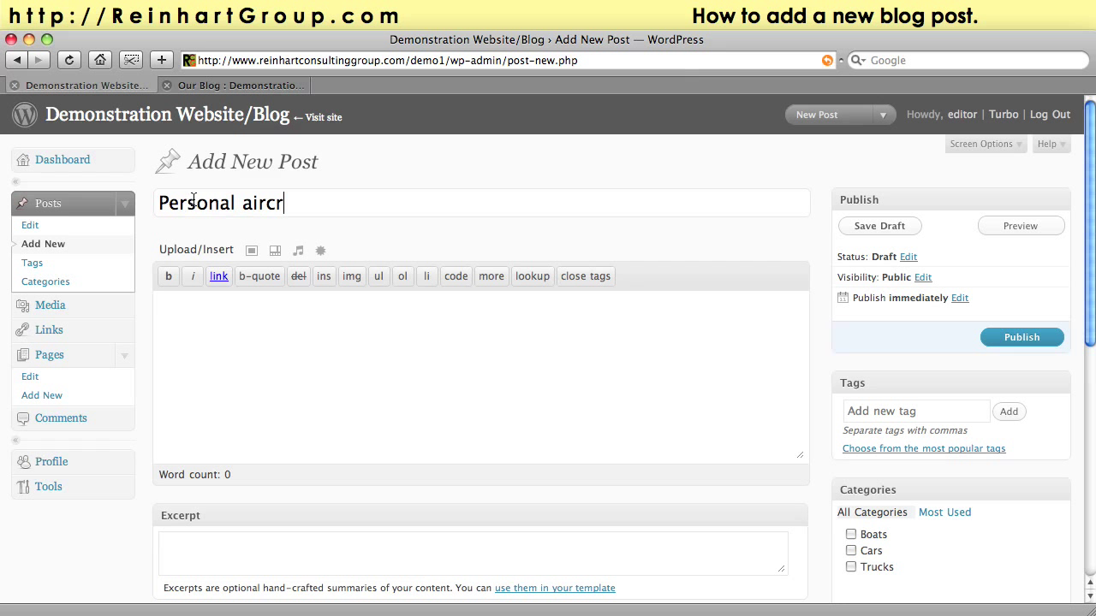
text(aft under)
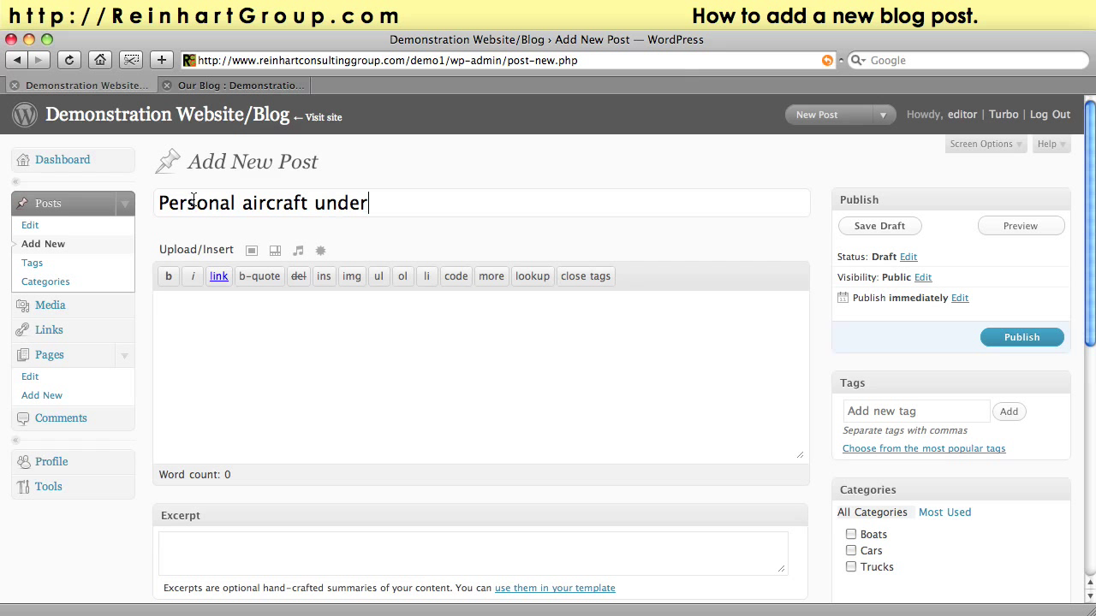
text($100)
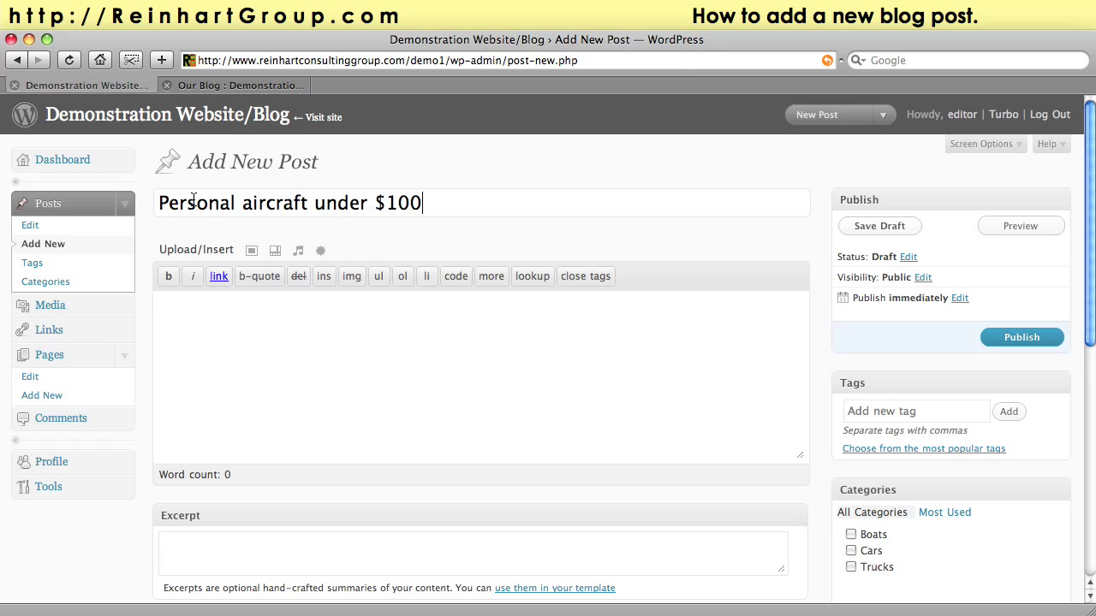
text(k)
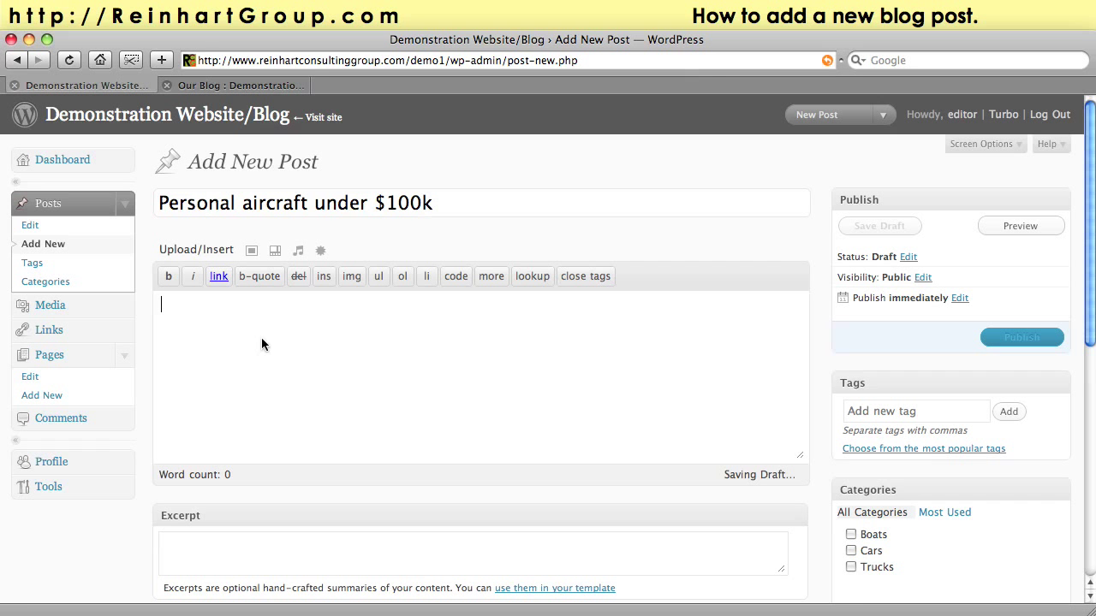
Copy the Hybrid trucks paragraphs from the live blog as body text for the new post.
click(236, 86)
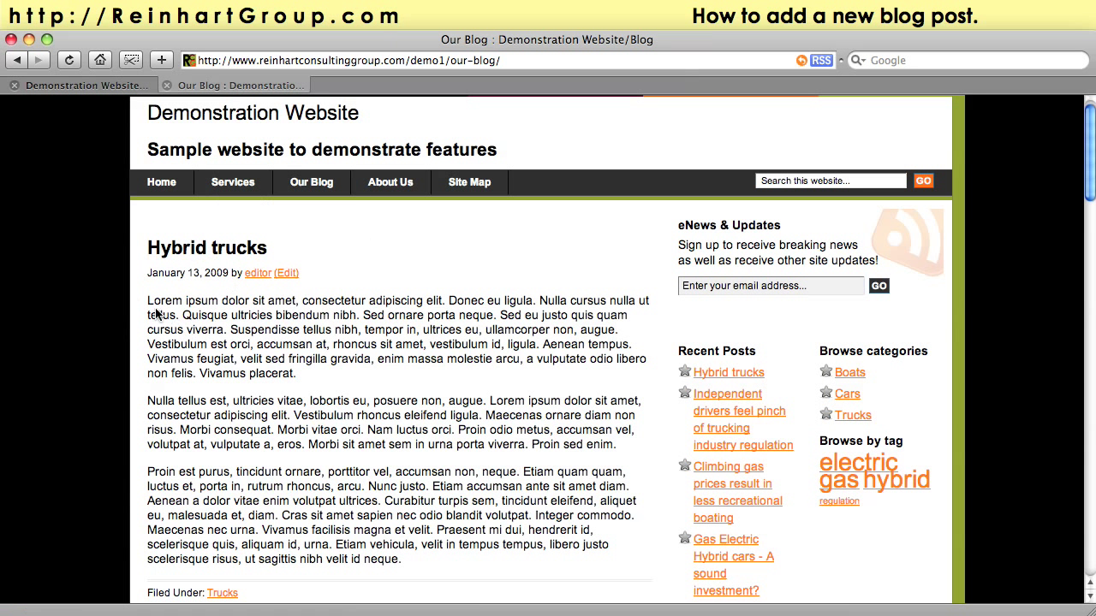
drag(147, 301, 400, 560)
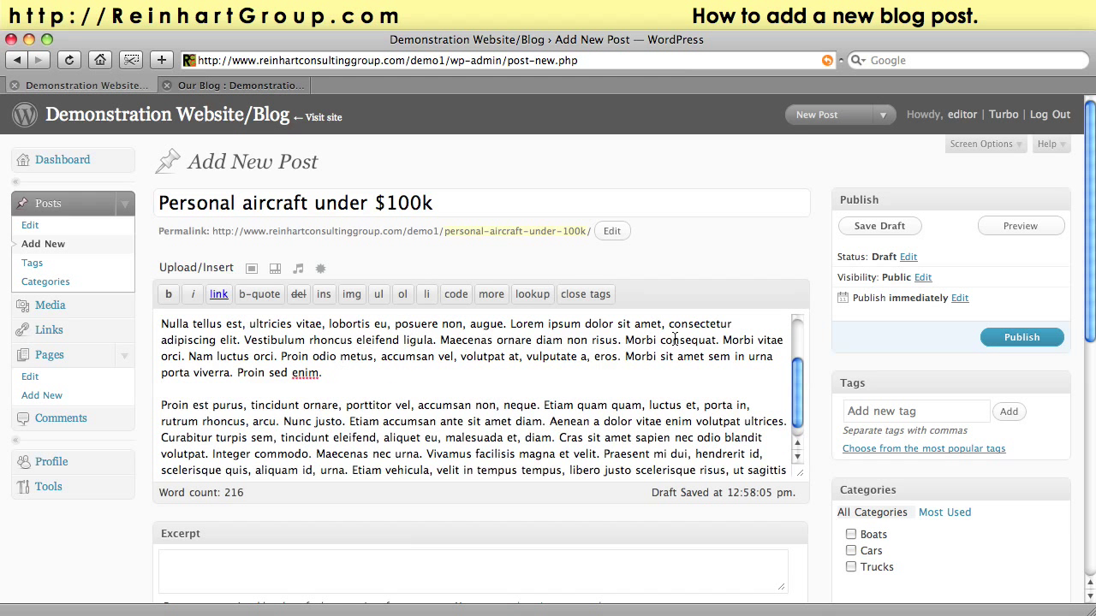
scroll(up, 3)
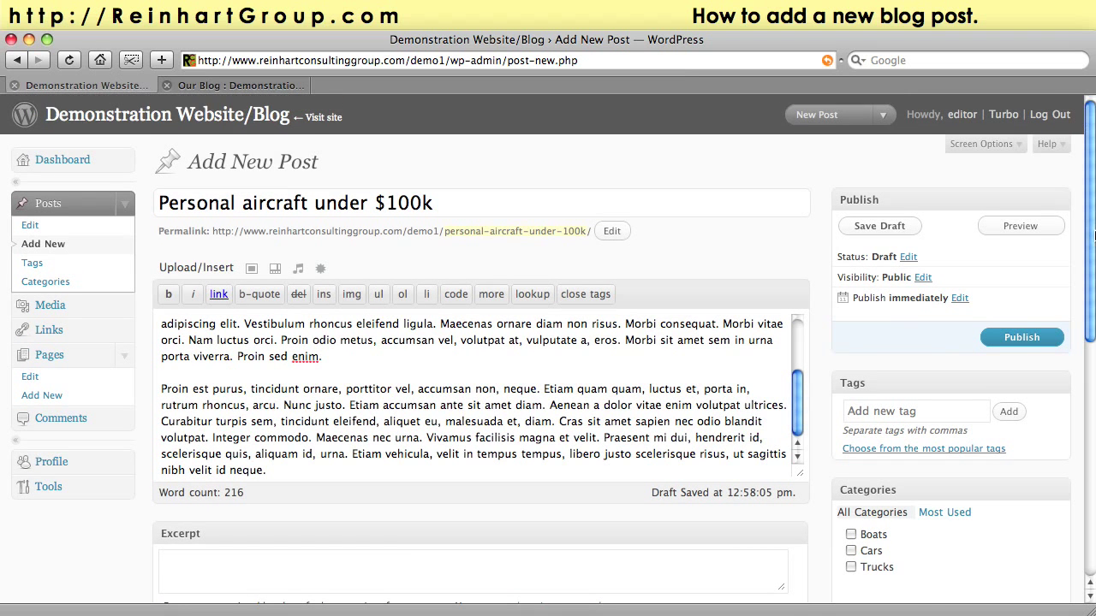
scroll(down, 3)
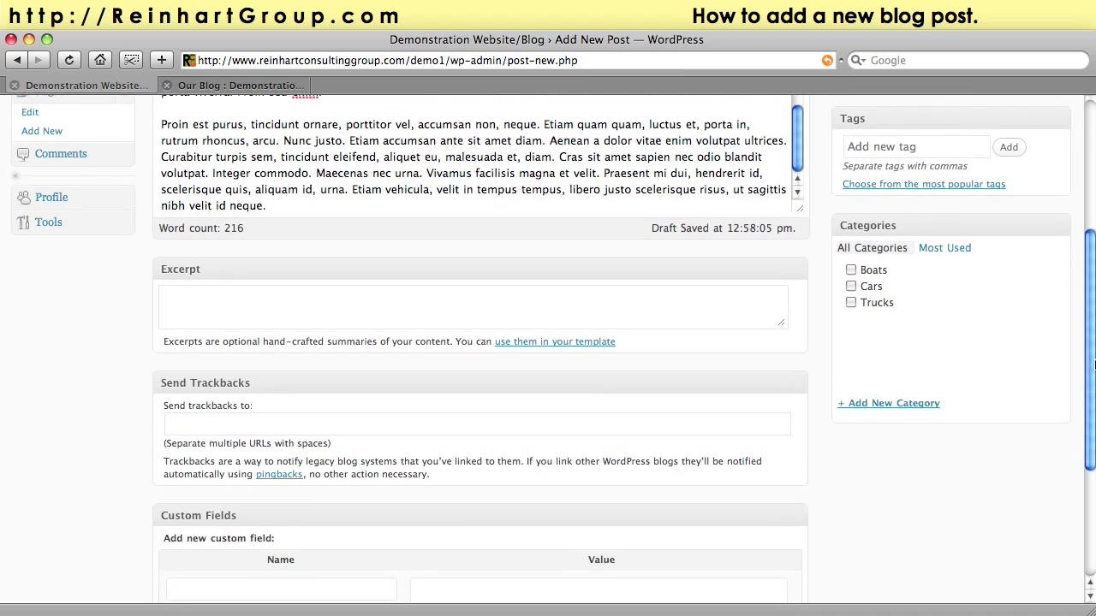
scroll(up, 3)
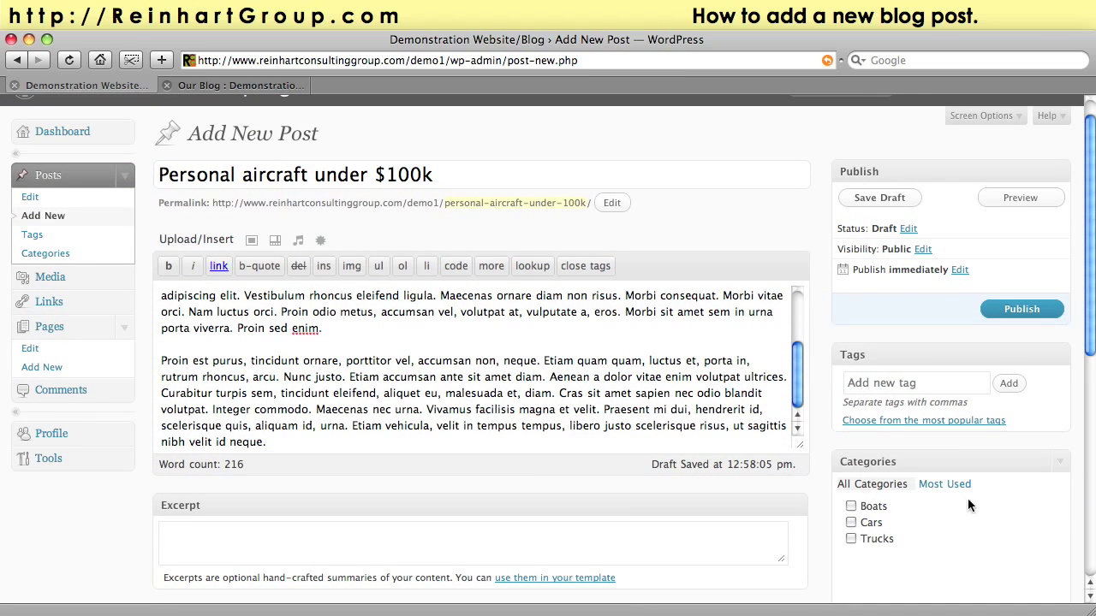
scroll(down, 3)
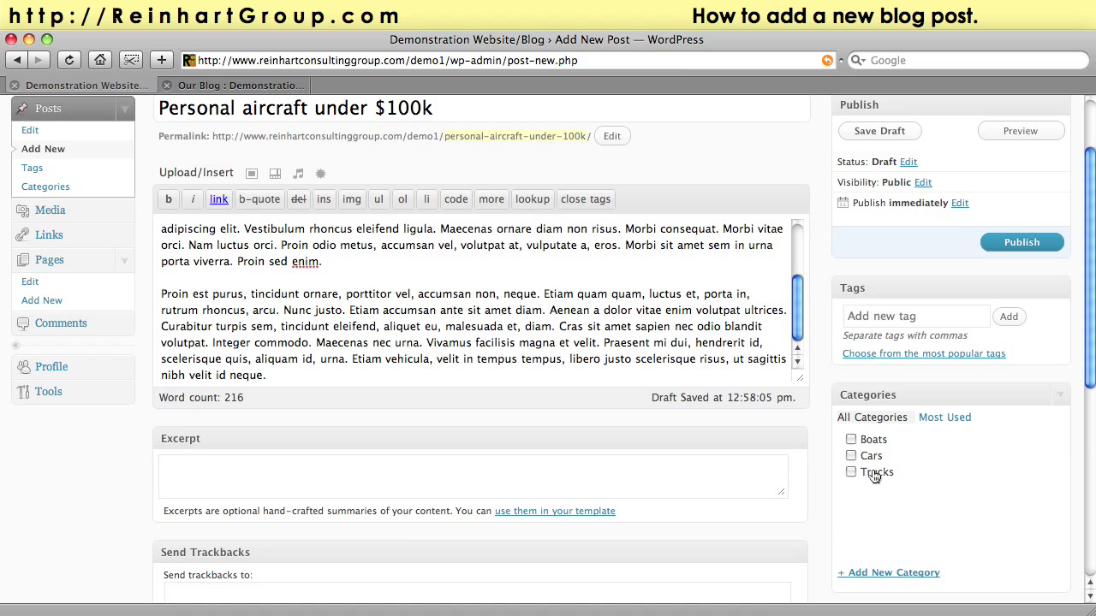
mouse_move(911, 529)
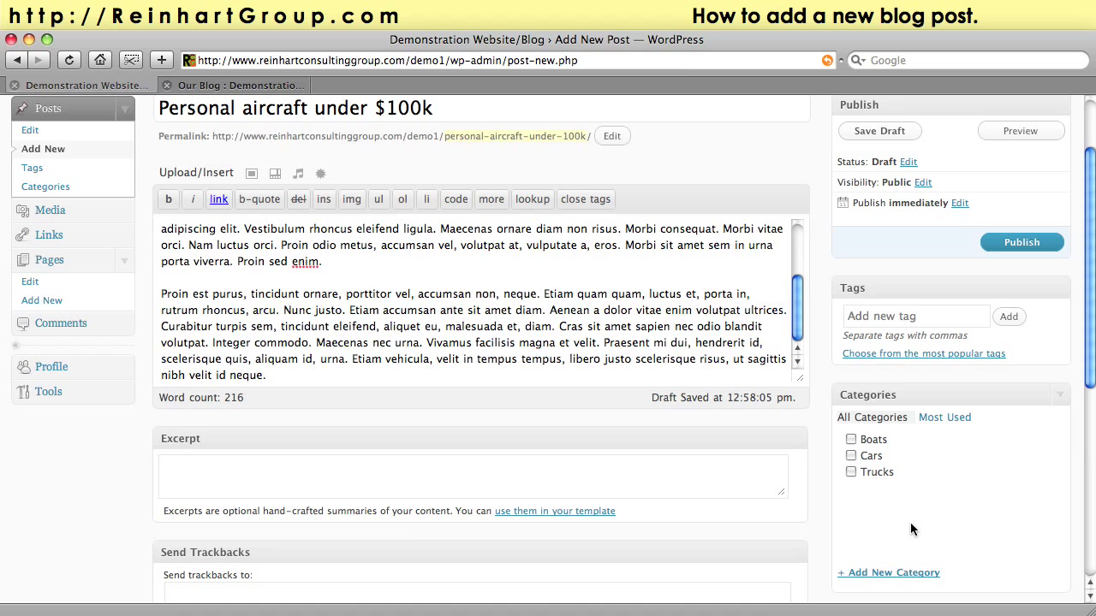
click(878, 130)
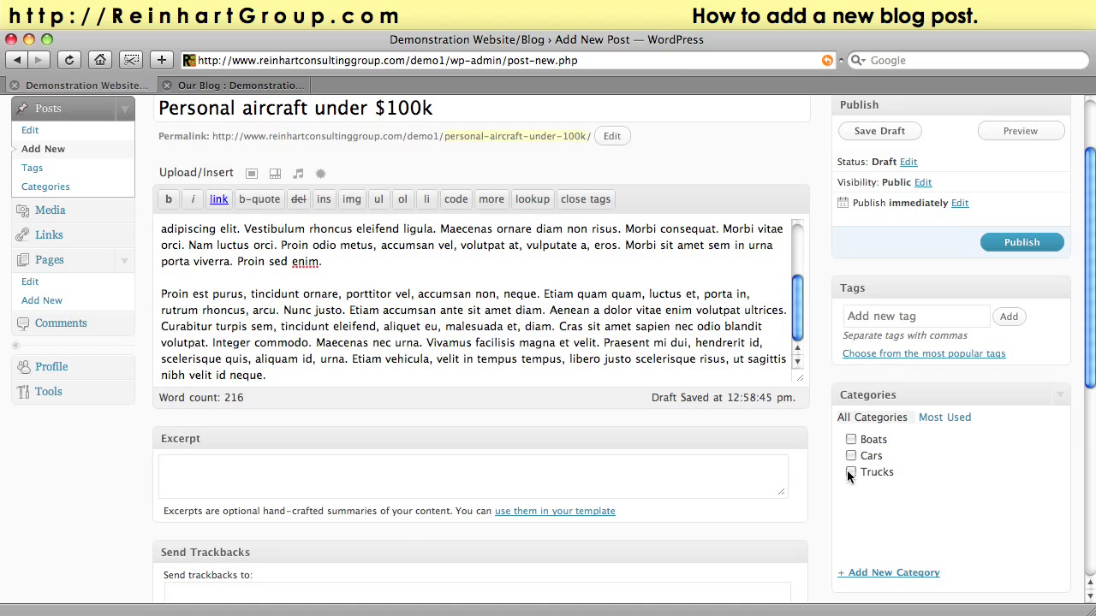
mouse_move(887, 558)
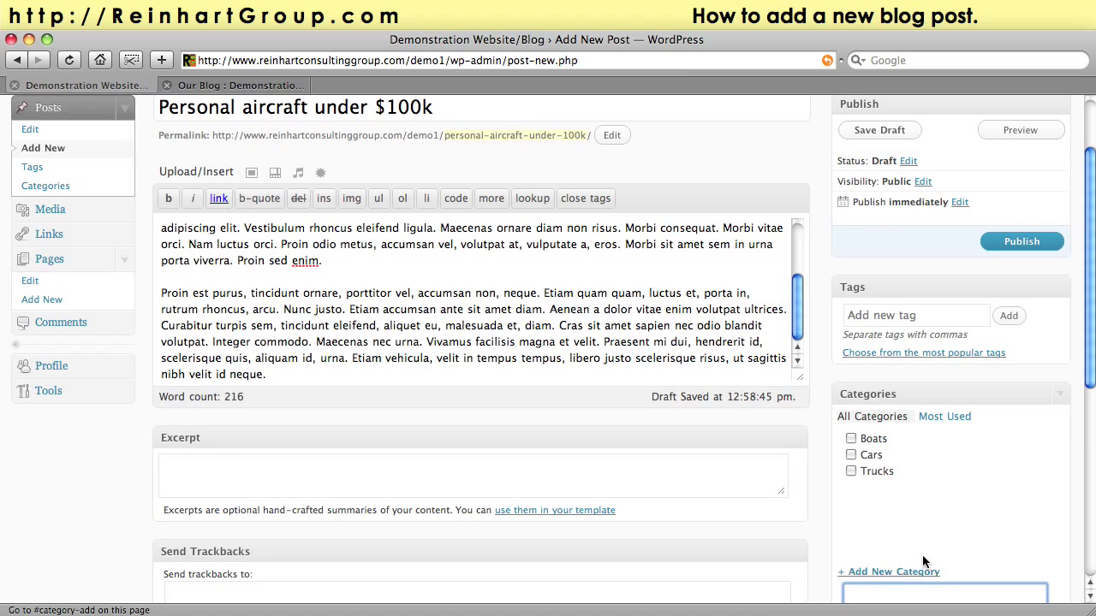
Add a new 'Aircraft' category so it is checked alongside Boats, Cars and Trucks.
scroll(down, 3)
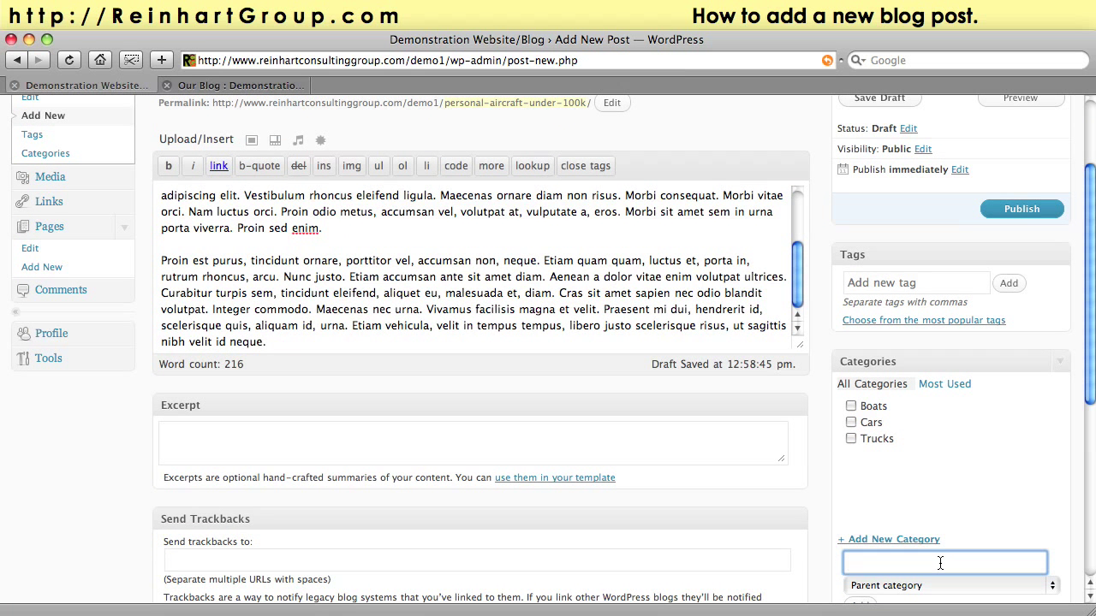
text(Aircraft)
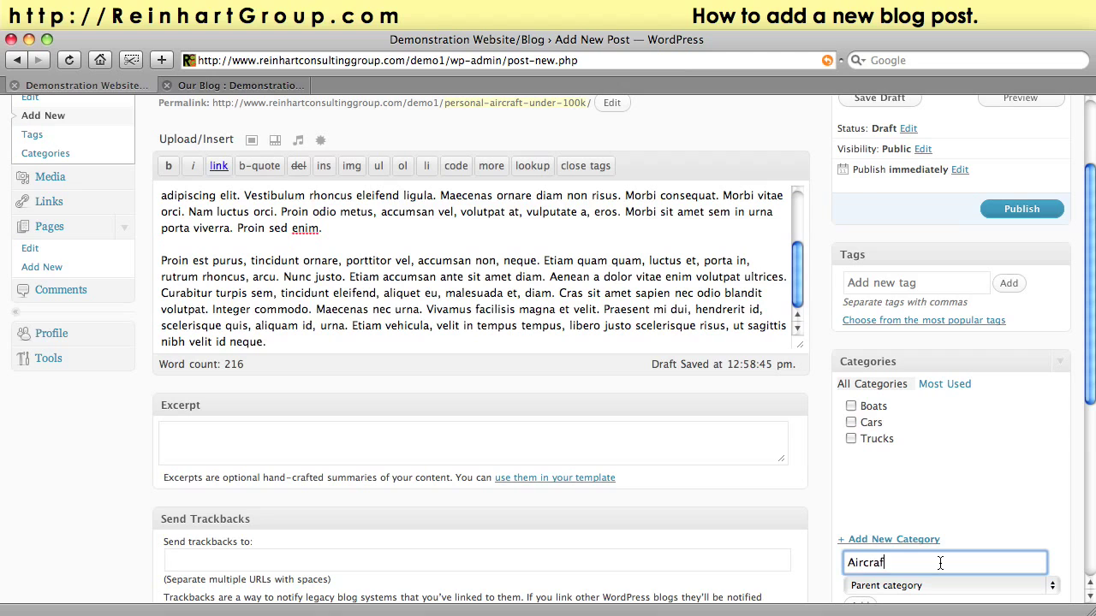
scroll(down, 3)
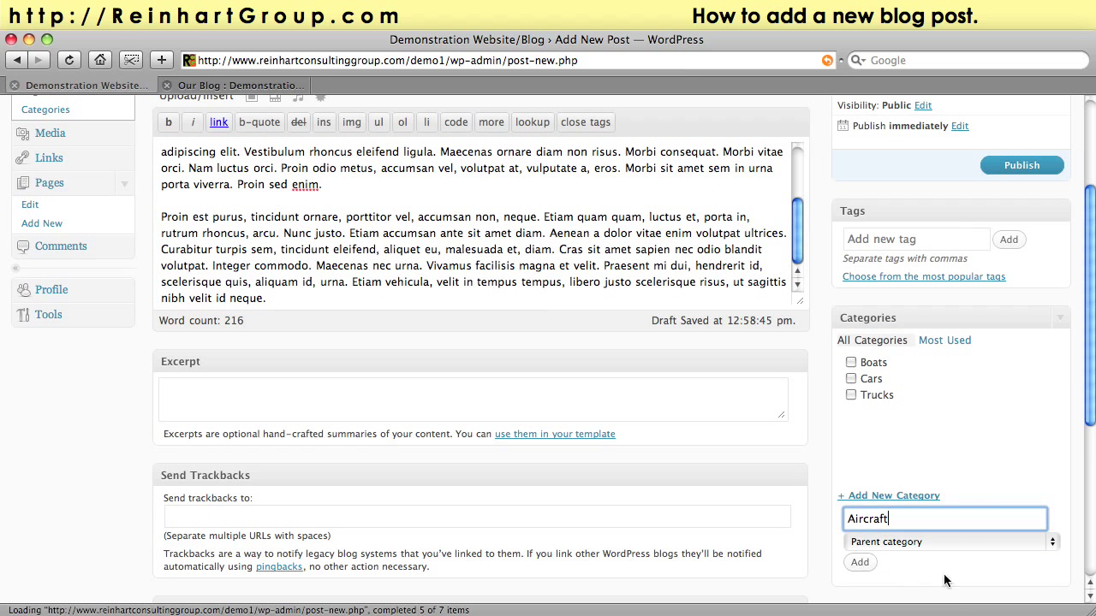
click(860, 561)
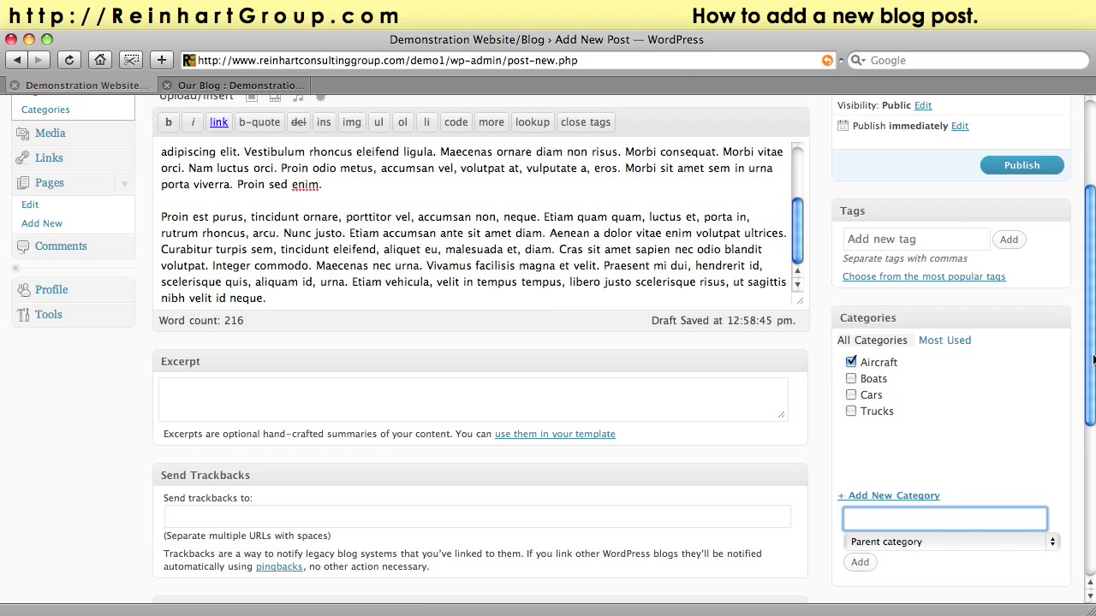
scroll(up, 3)
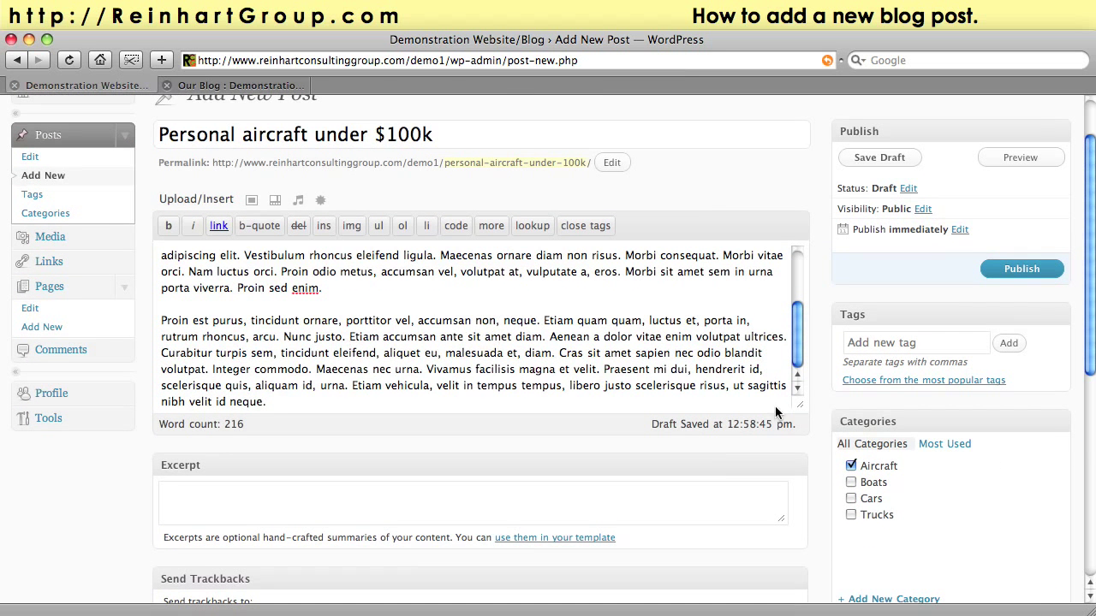
mouse_move(377, 161)
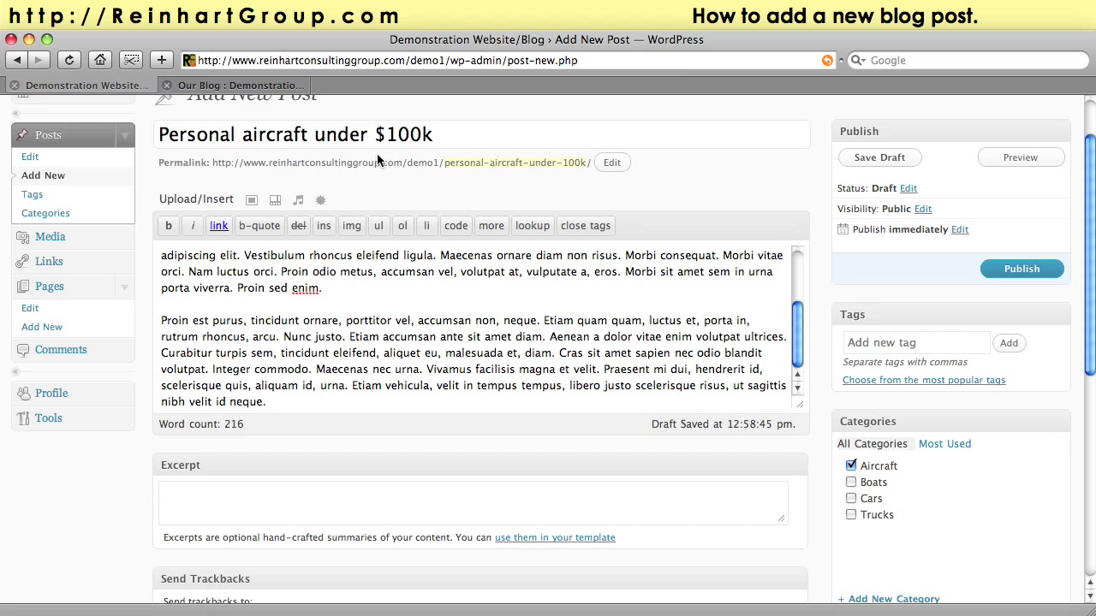
mouse_move(715, 334)
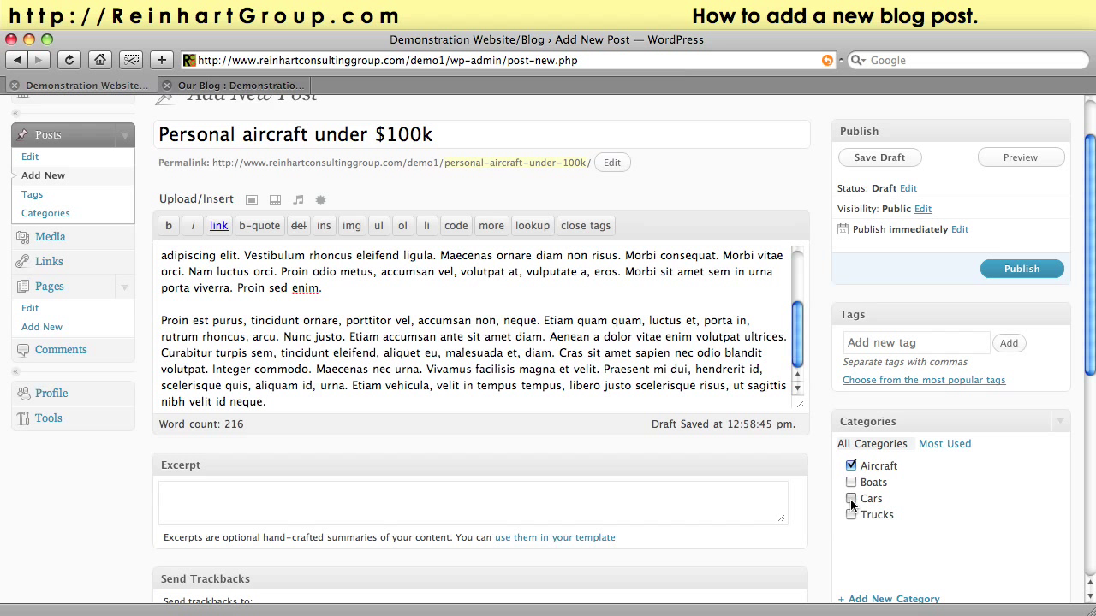
Briefly tick the Cars category, then clear it so only Aircraft remains.
click(851, 499)
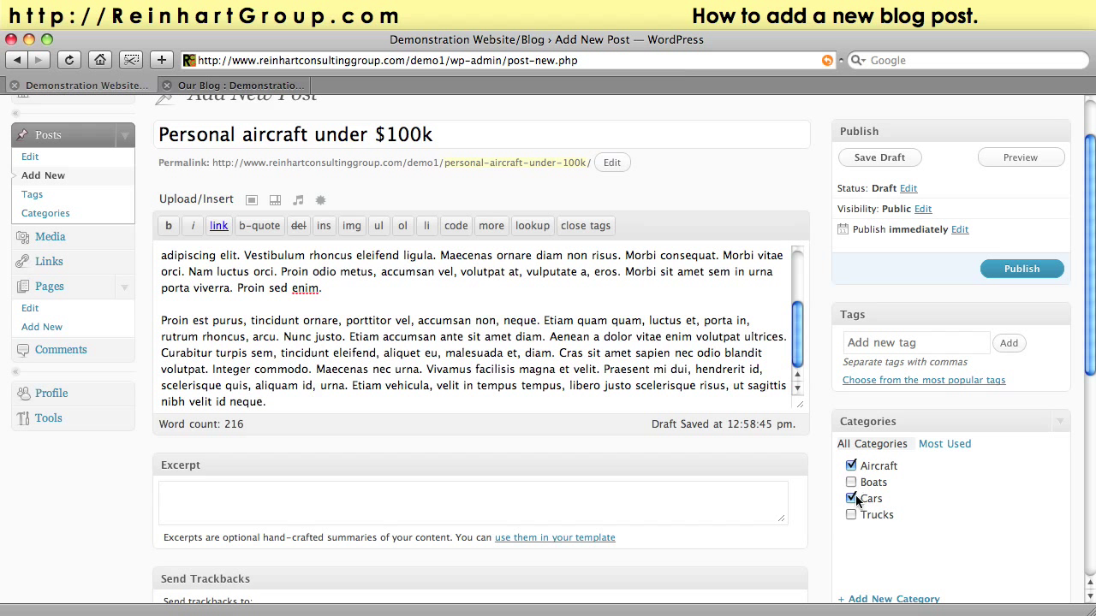
click(851, 498)
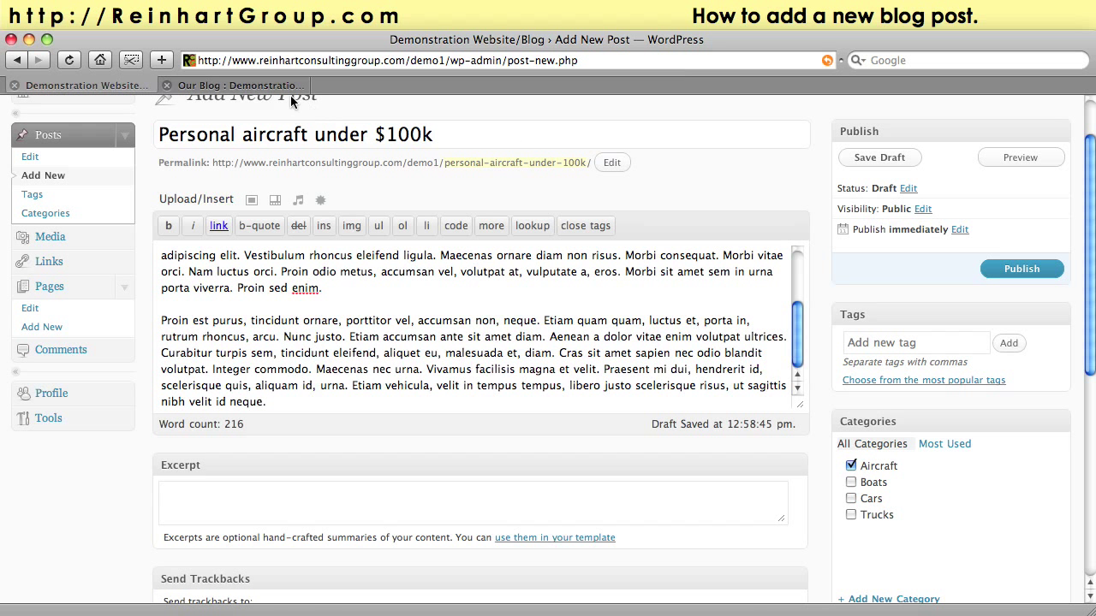
click(236, 85)
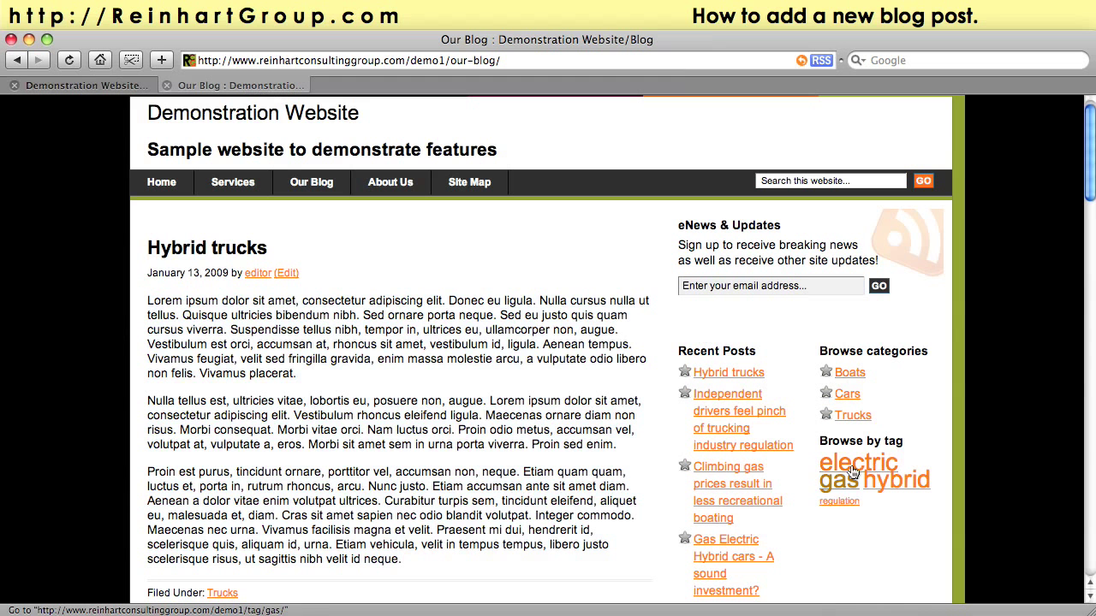
mouse_move(857, 462)
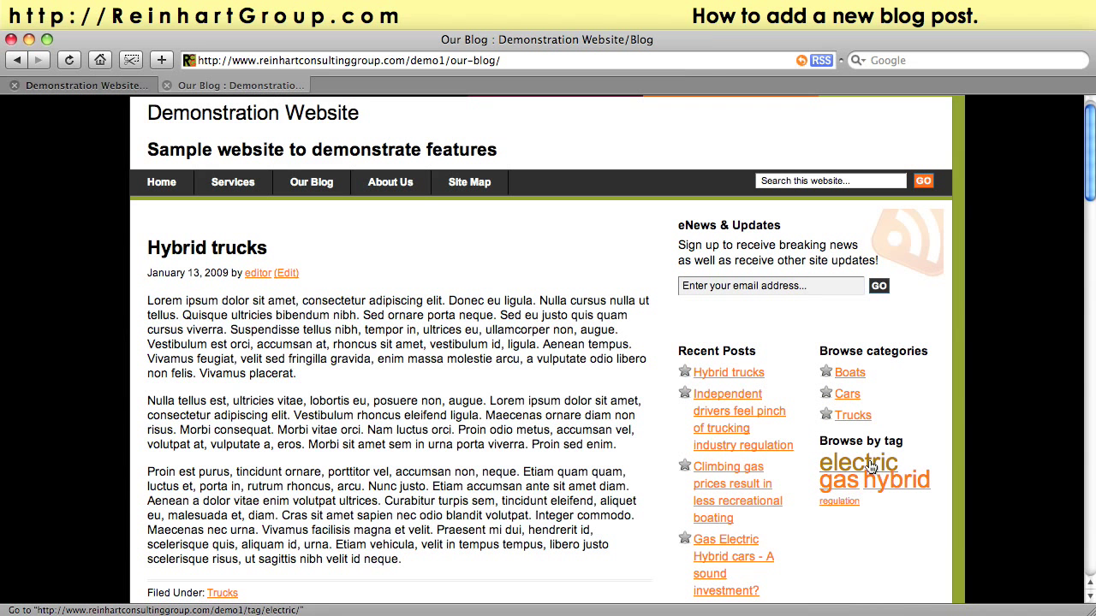
mouse_move(857, 294)
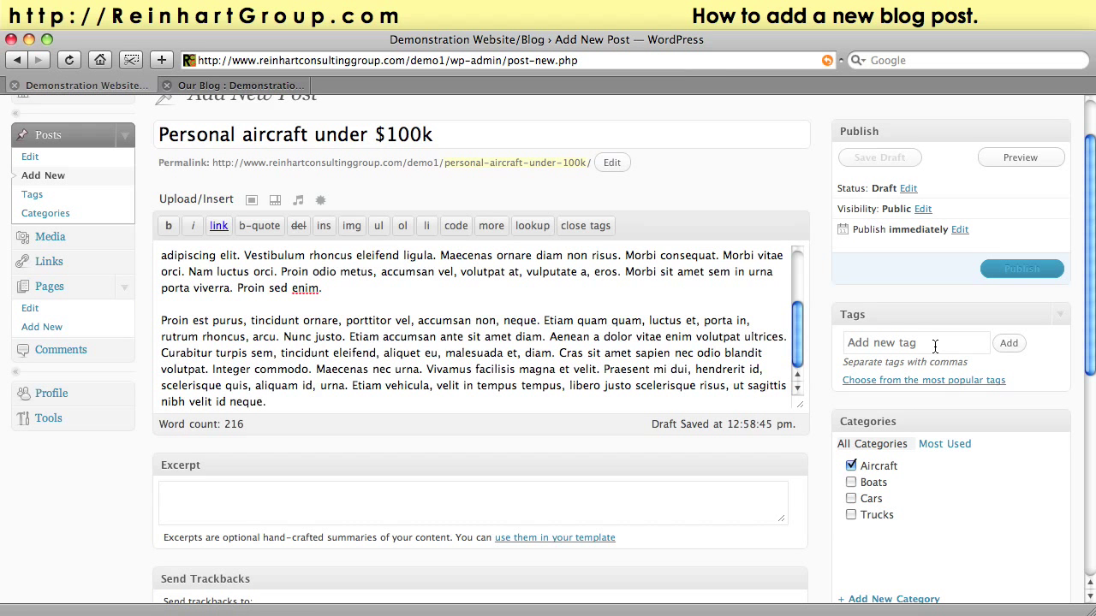
Tag the post with liability and with gas from the most popular tags.
click(916, 342)
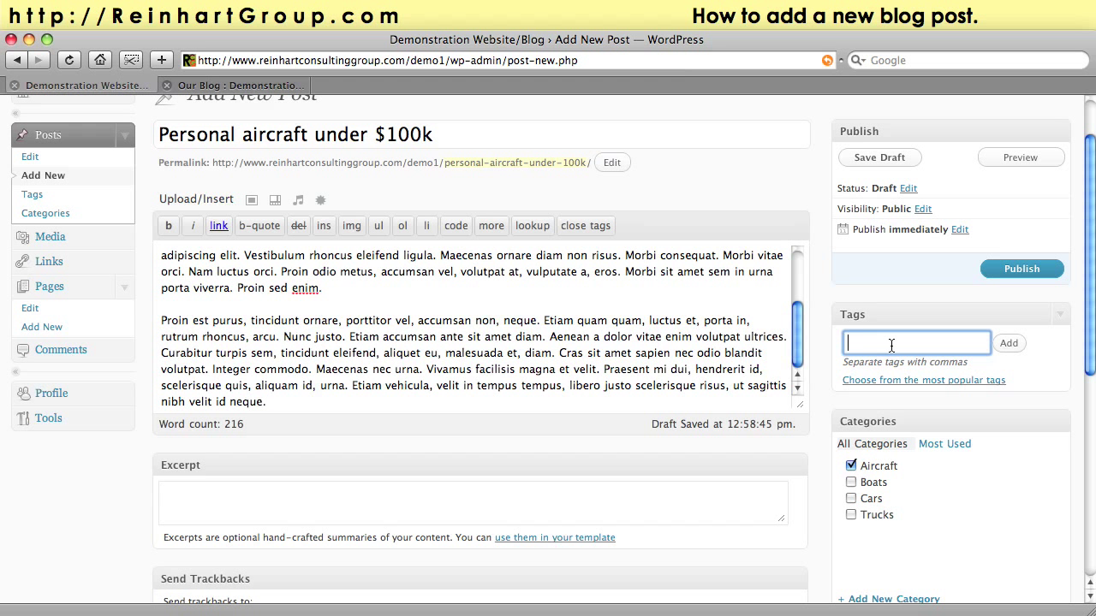
text(liabilty)
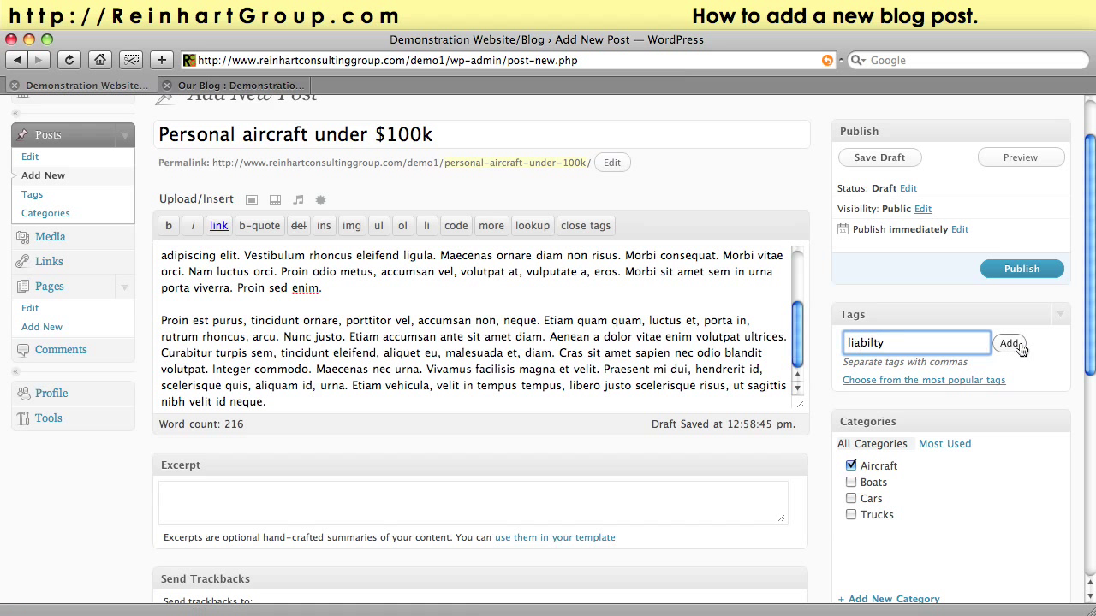
click(1010, 343)
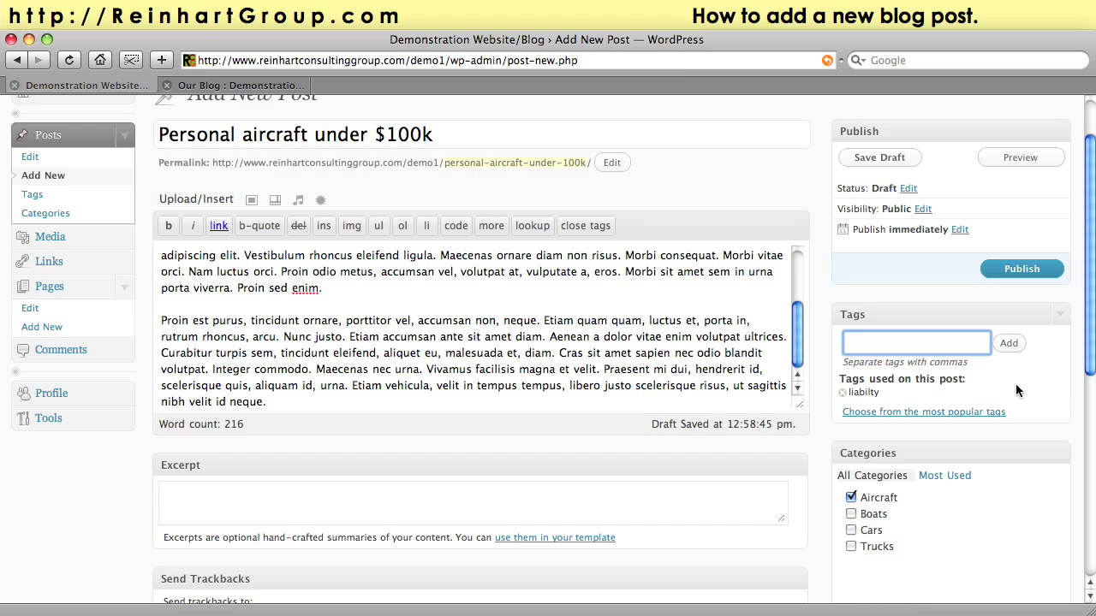
click(922, 411)
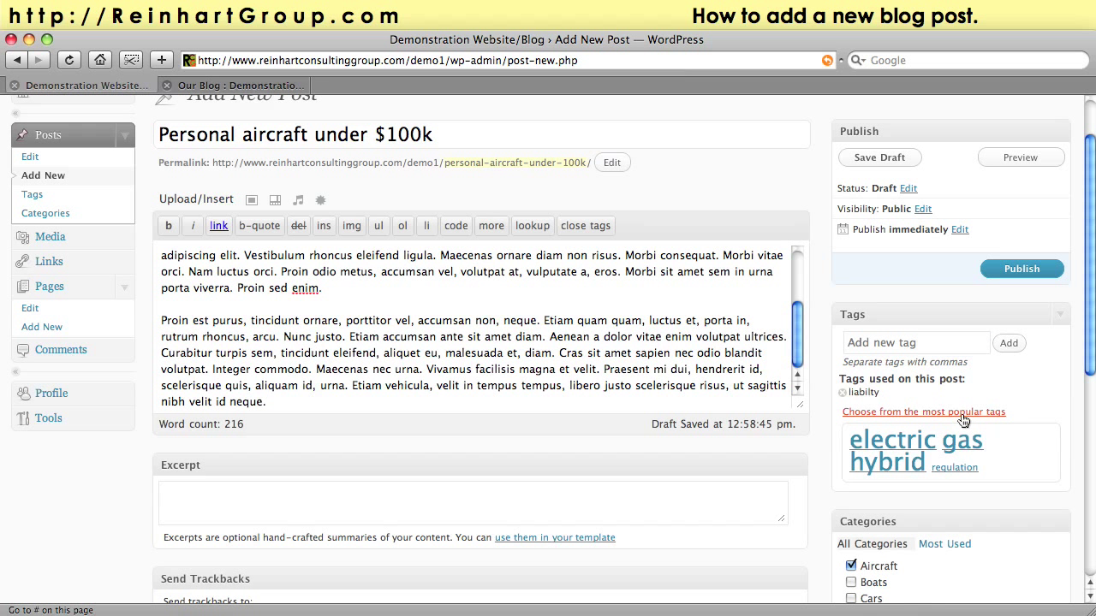
mouse_move(958, 440)
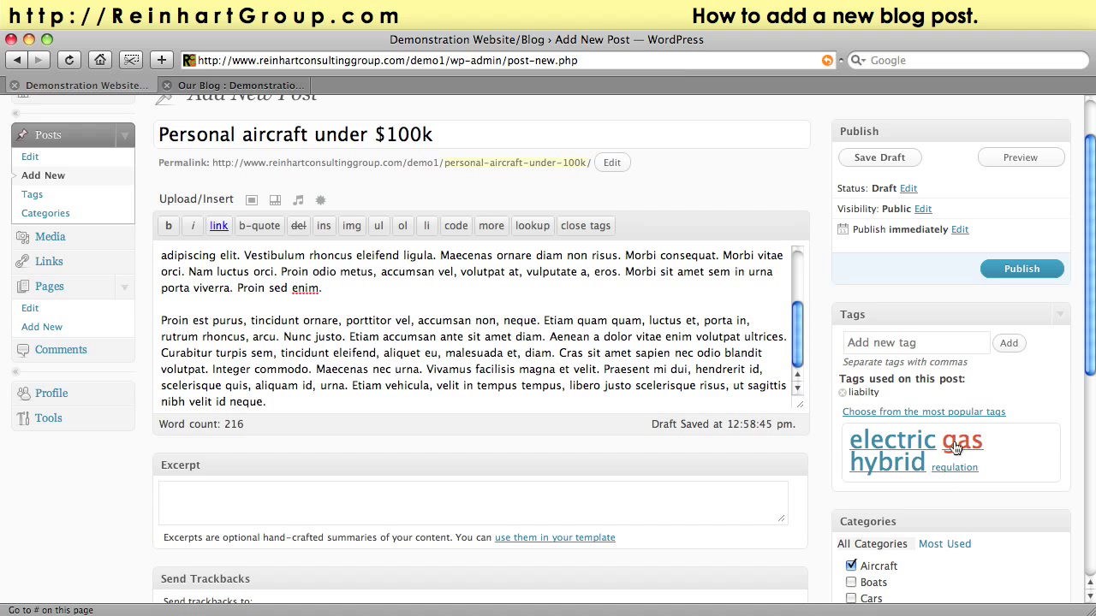
click(959, 438)
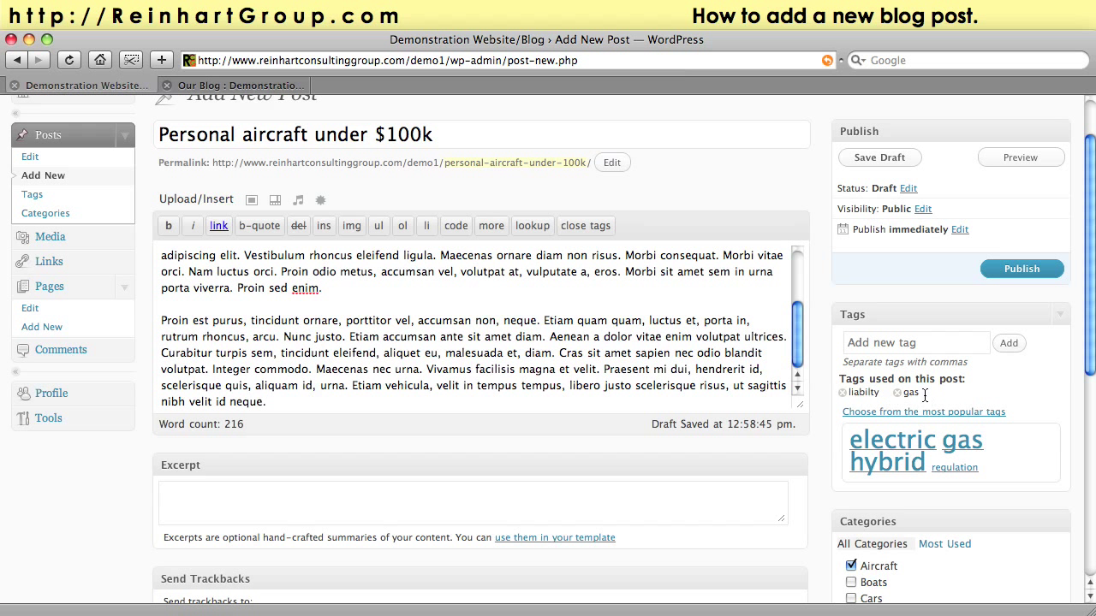
mouse_move(993, 387)
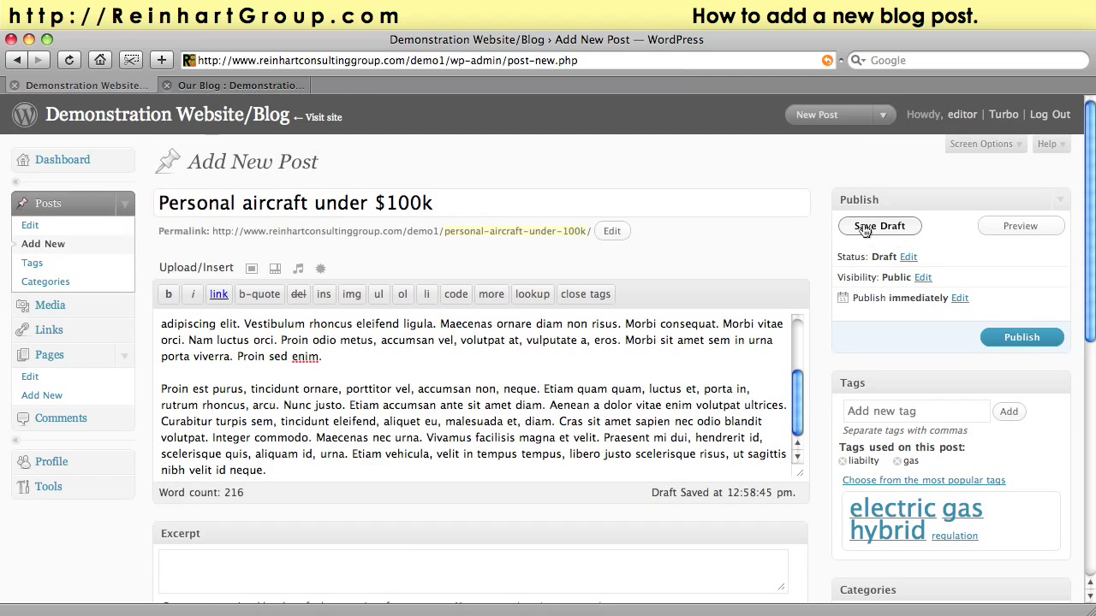
Save the tagged post as a draft, staying on the Edit Post screen.
click(879, 226)
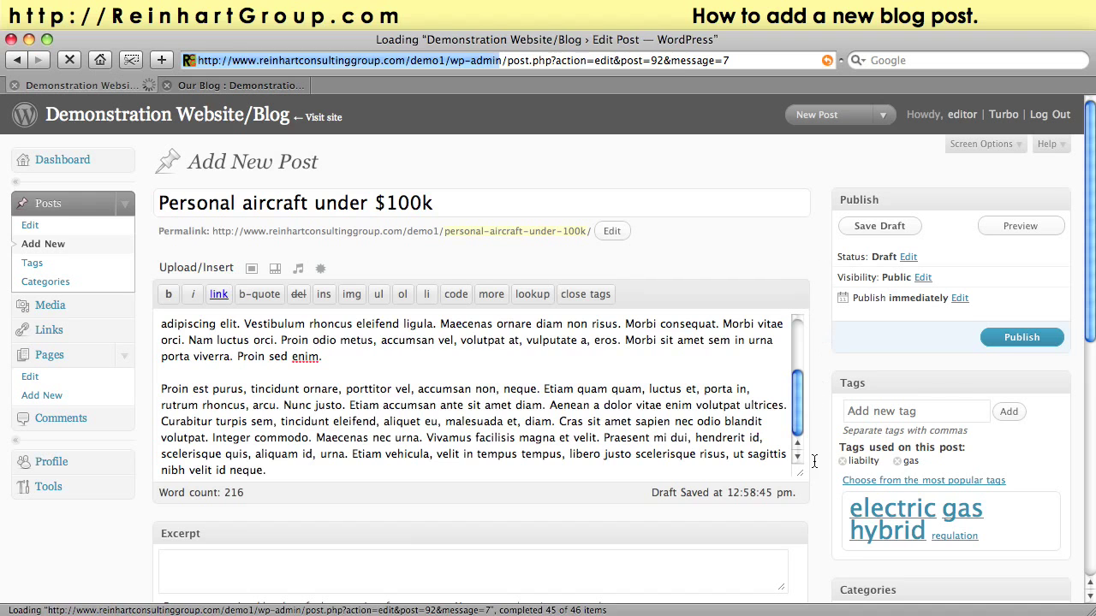
click(1021, 336)
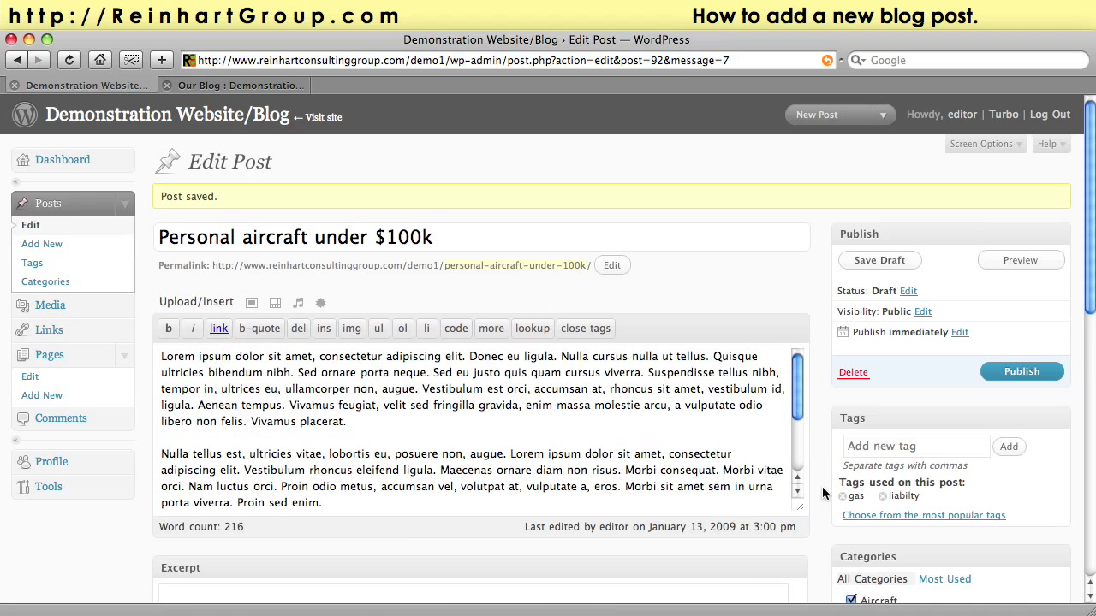
scroll(down, 3)
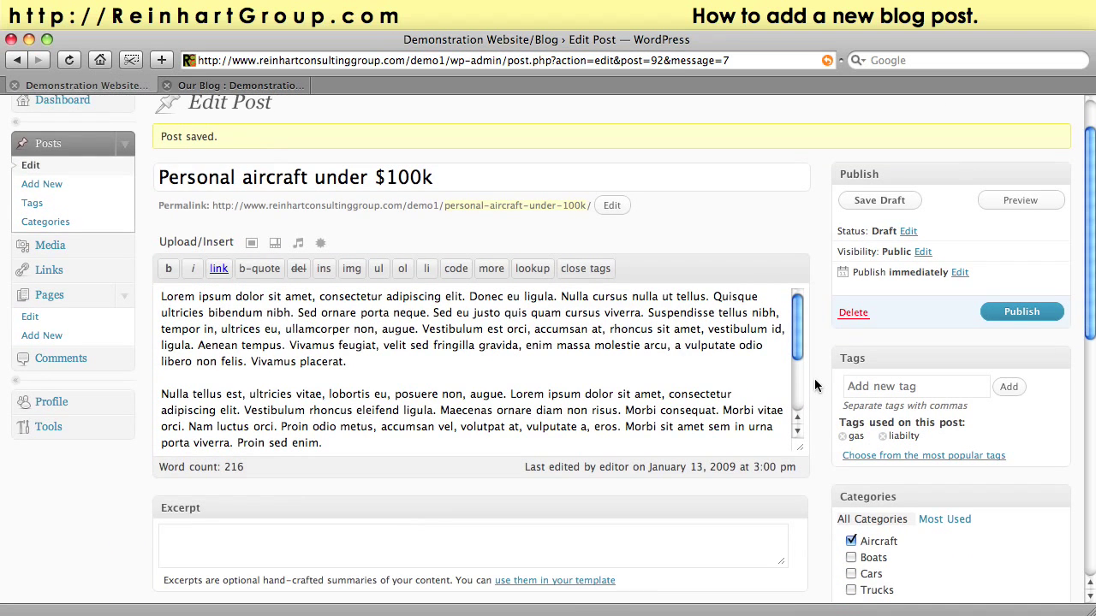
scroll(down, 3)
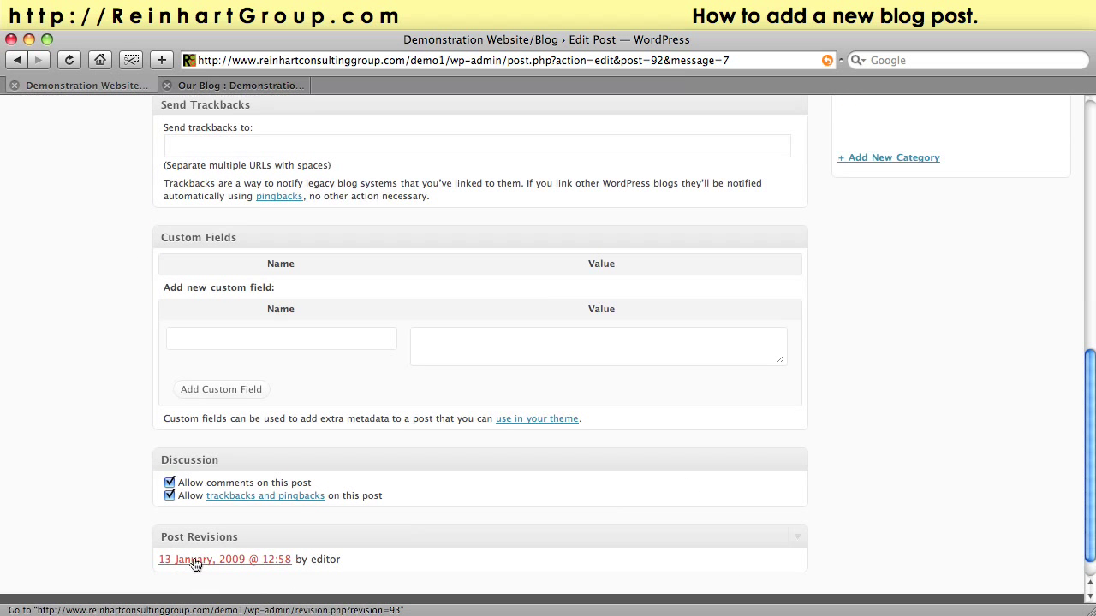
mouse_move(1023, 351)
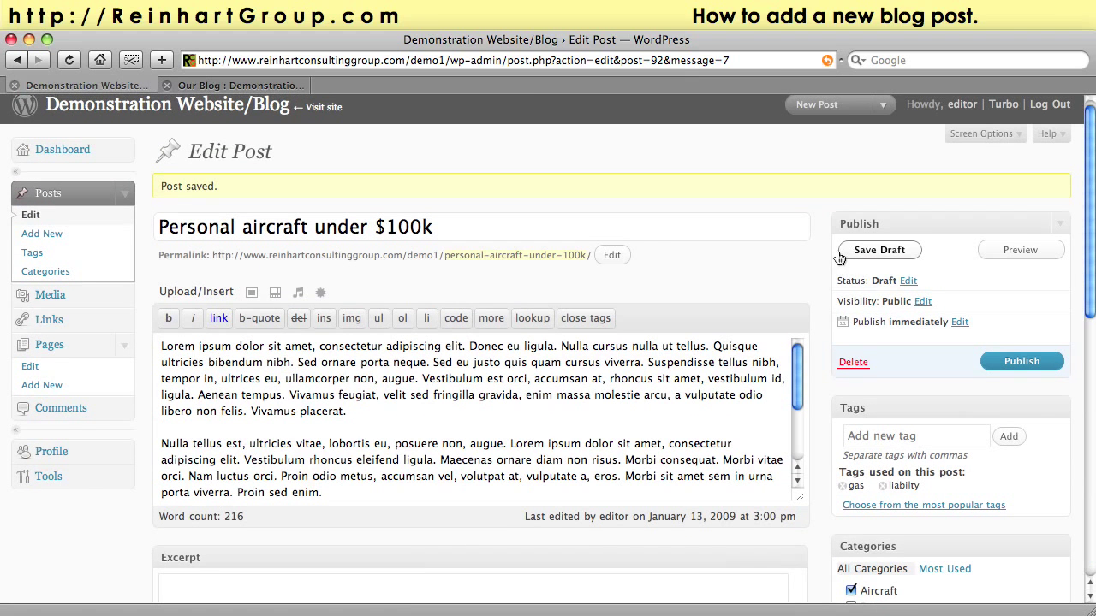
mouse_move(818, 291)
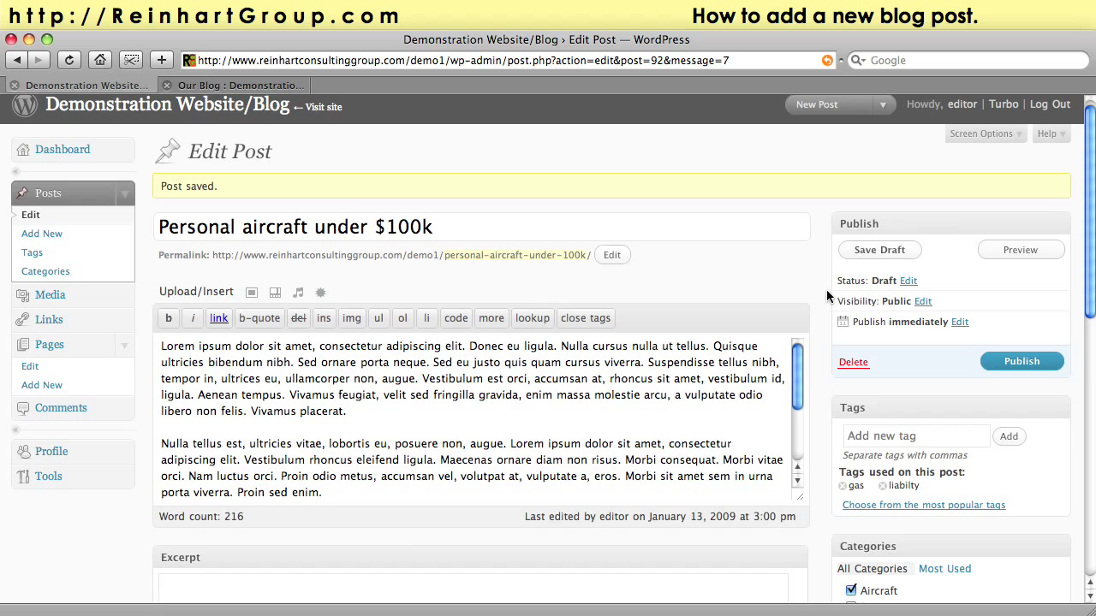
mouse_move(863, 245)
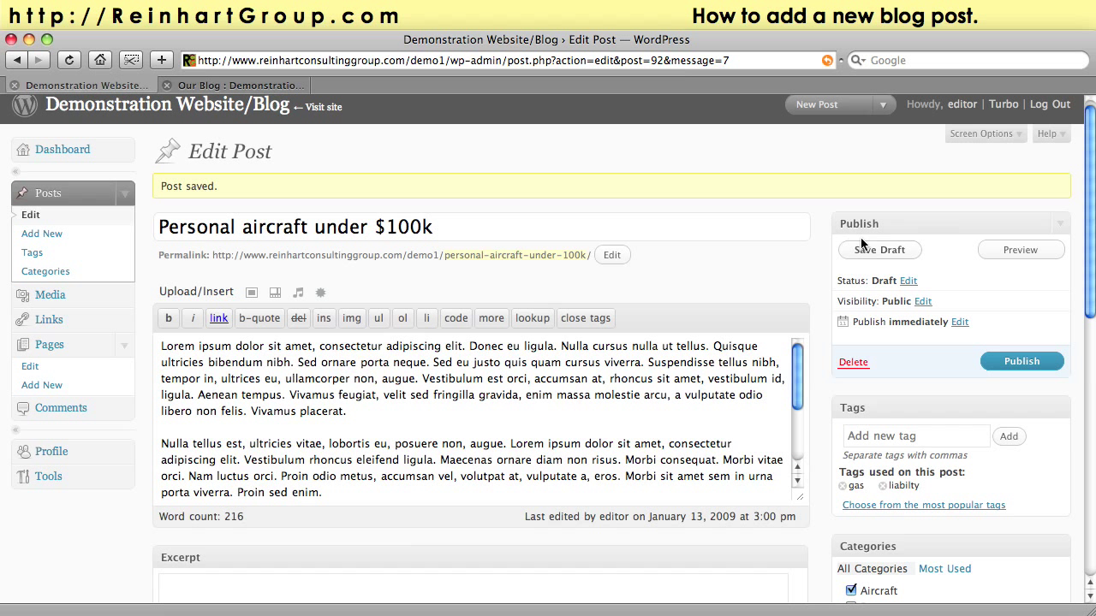
mouse_move(808, 266)
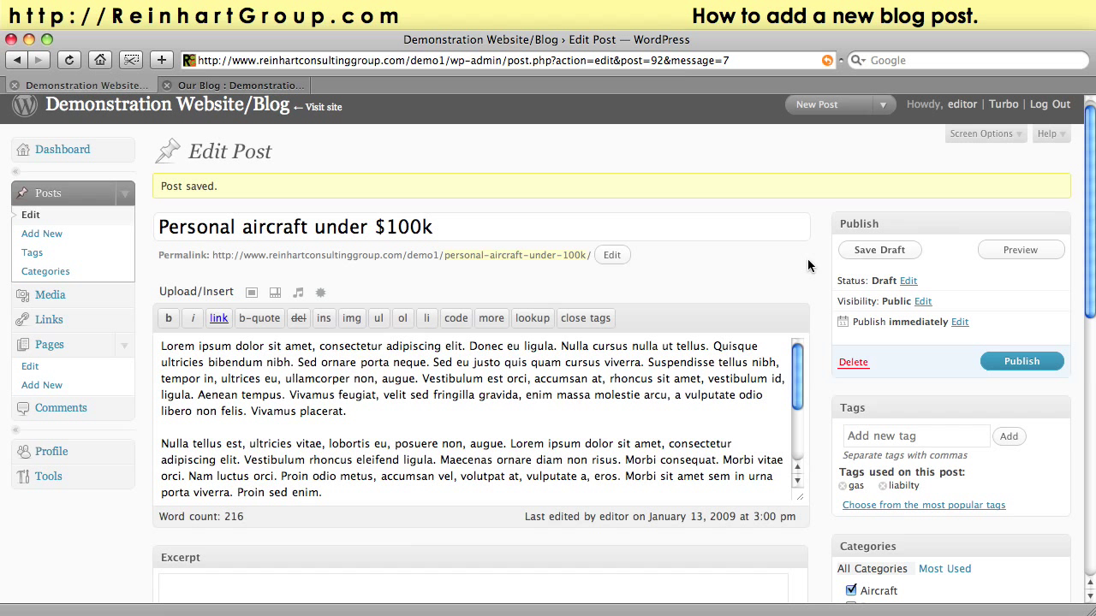
mouse_move(339, 116)
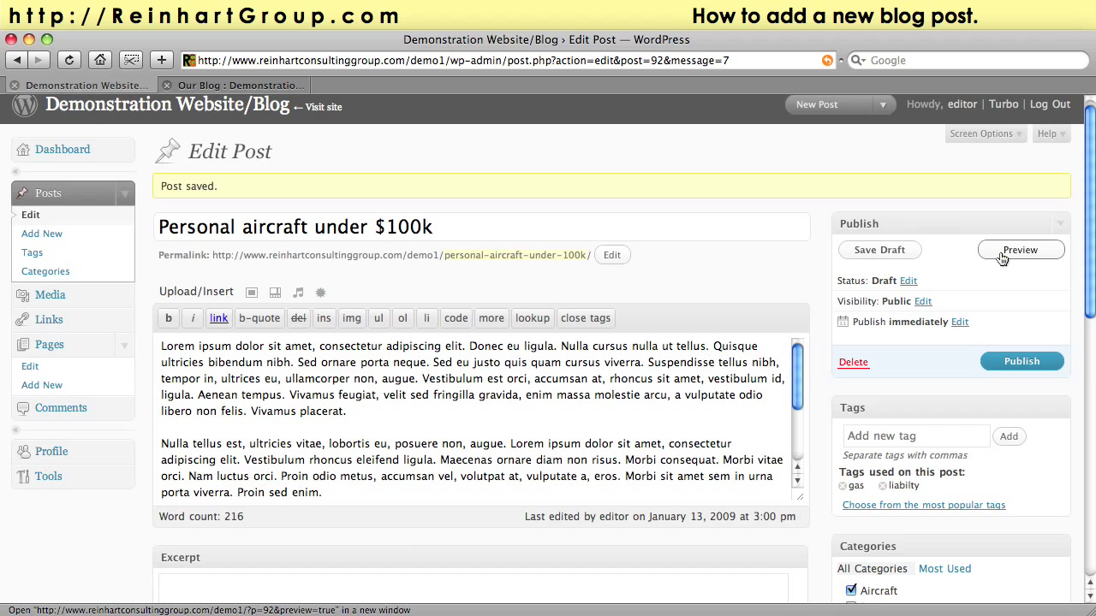
click(1020, 250)
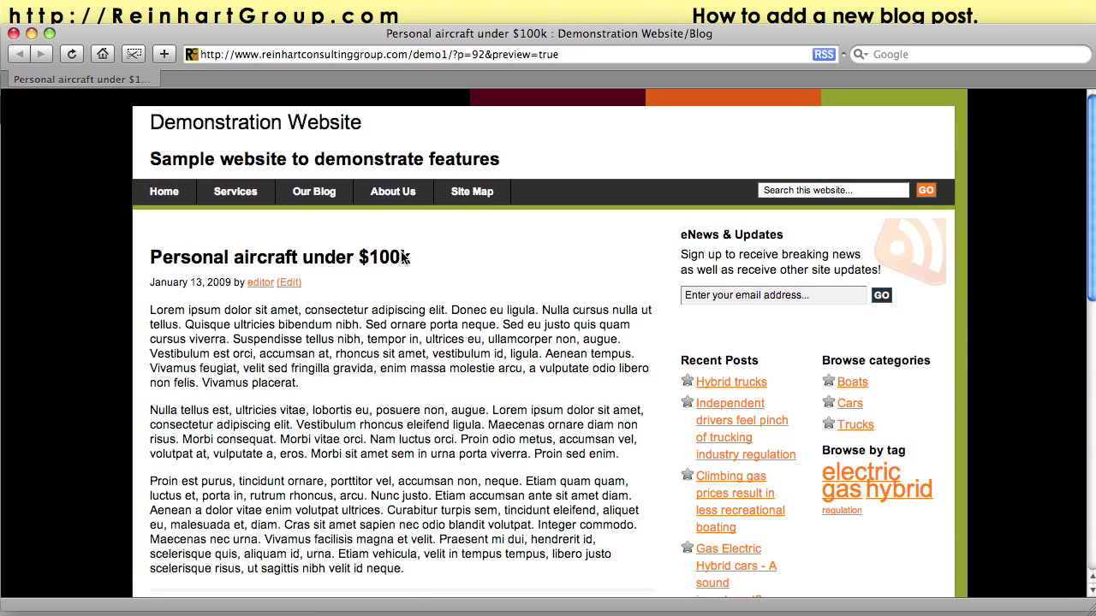
mouse_move(203, 319)
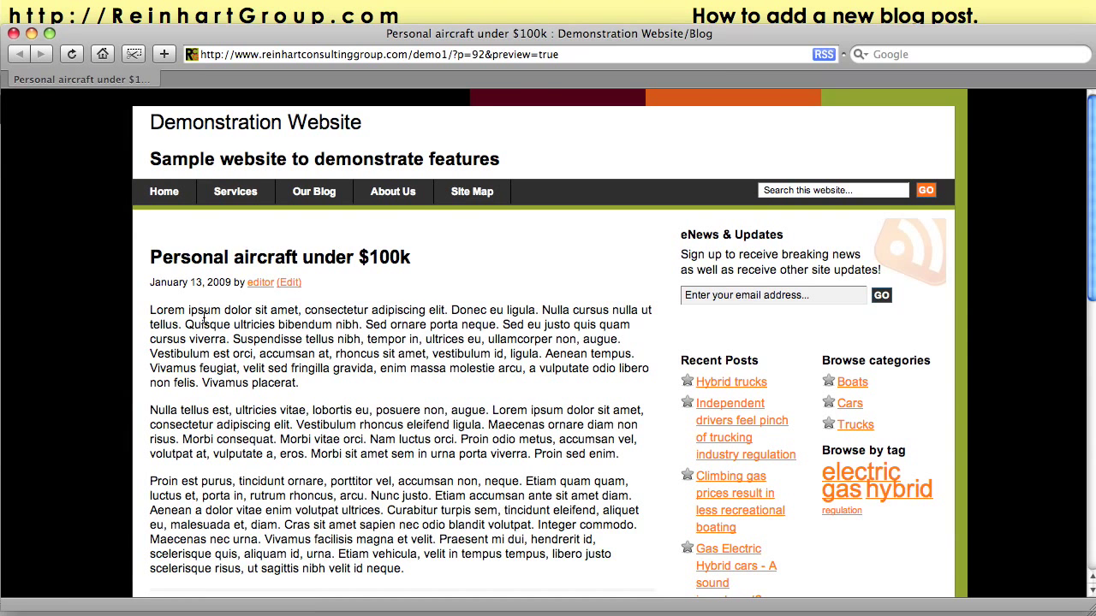
scroll(down, 3)
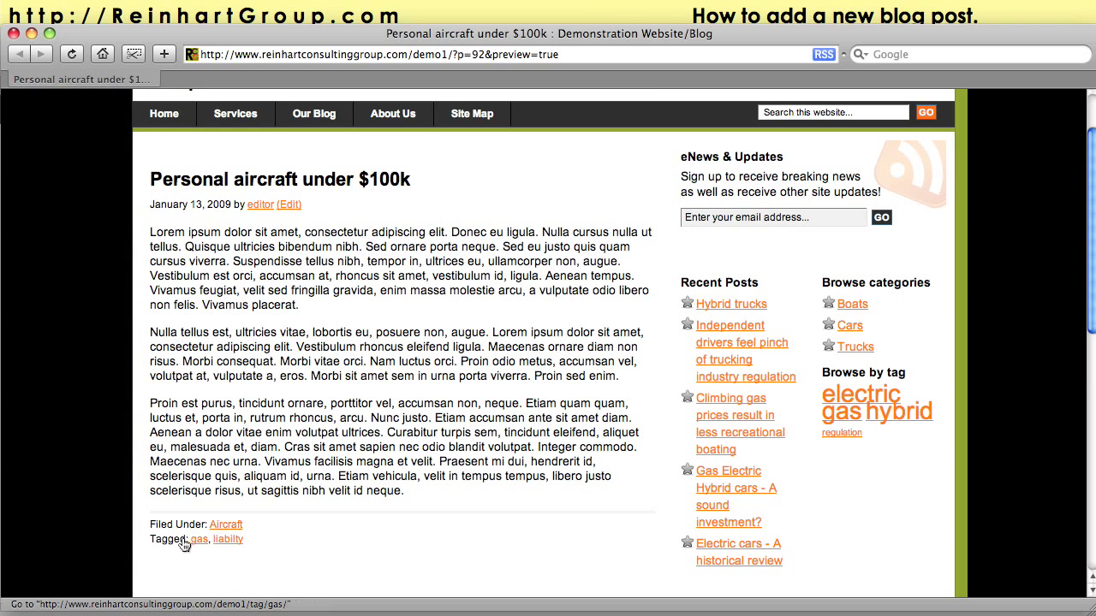
mouse_move(400, 144)
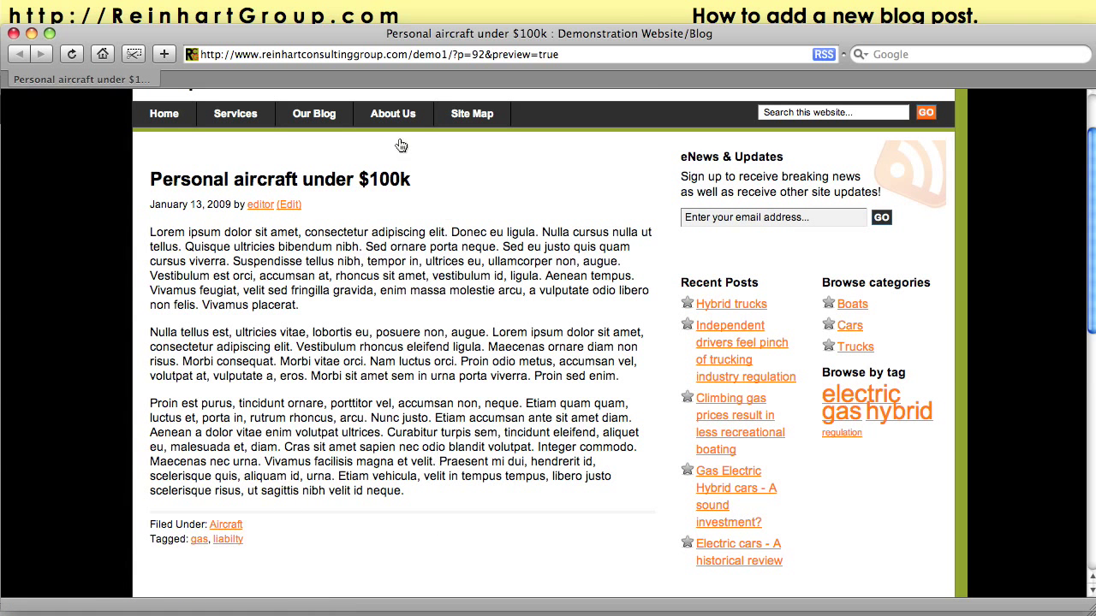
Return to the Edit Post screen and publish 'Personal aircraft under $100k'.
click(289, 203)
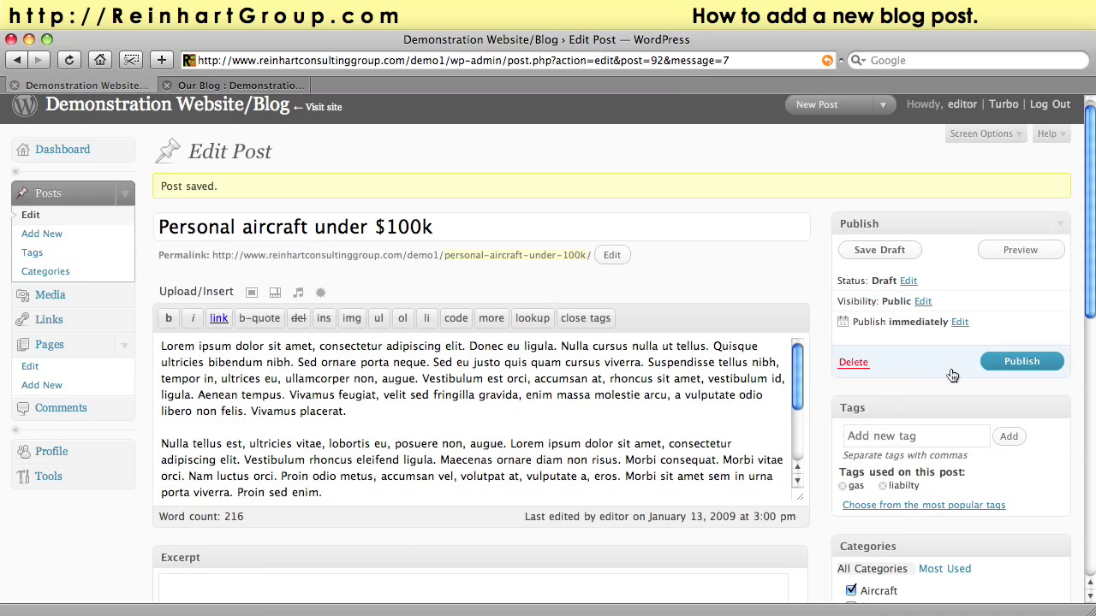
mouse_move(1021, 360)
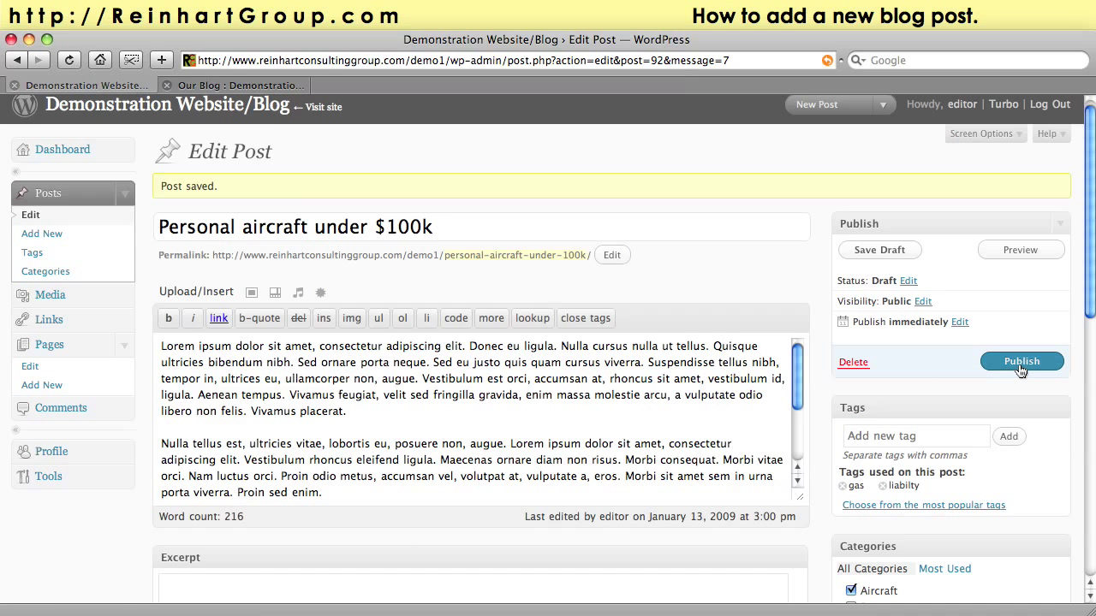
click(1020, 359)
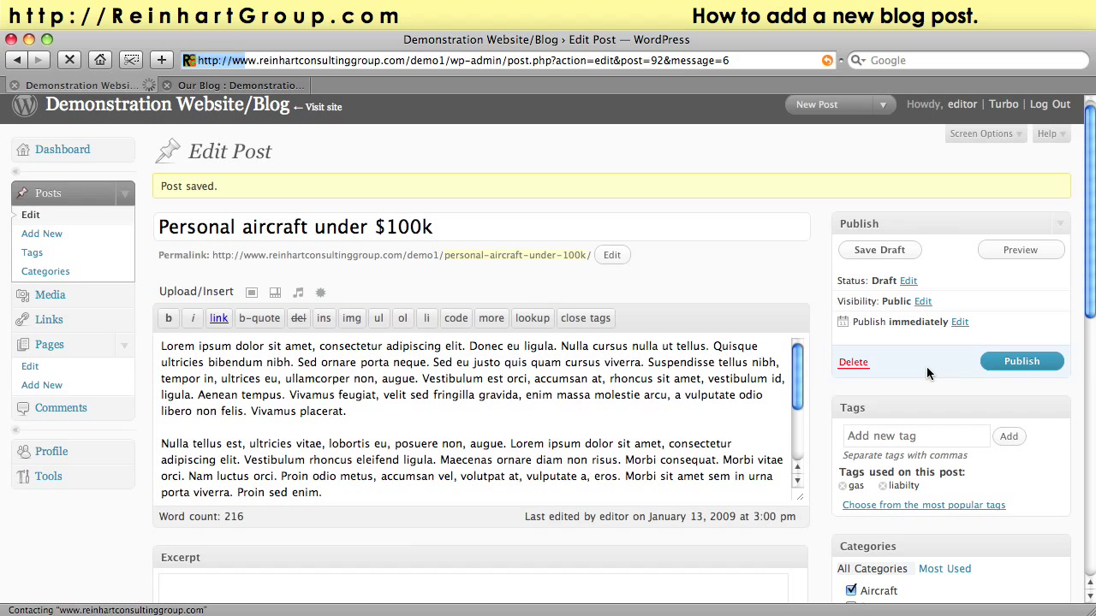
click(1020, 361)
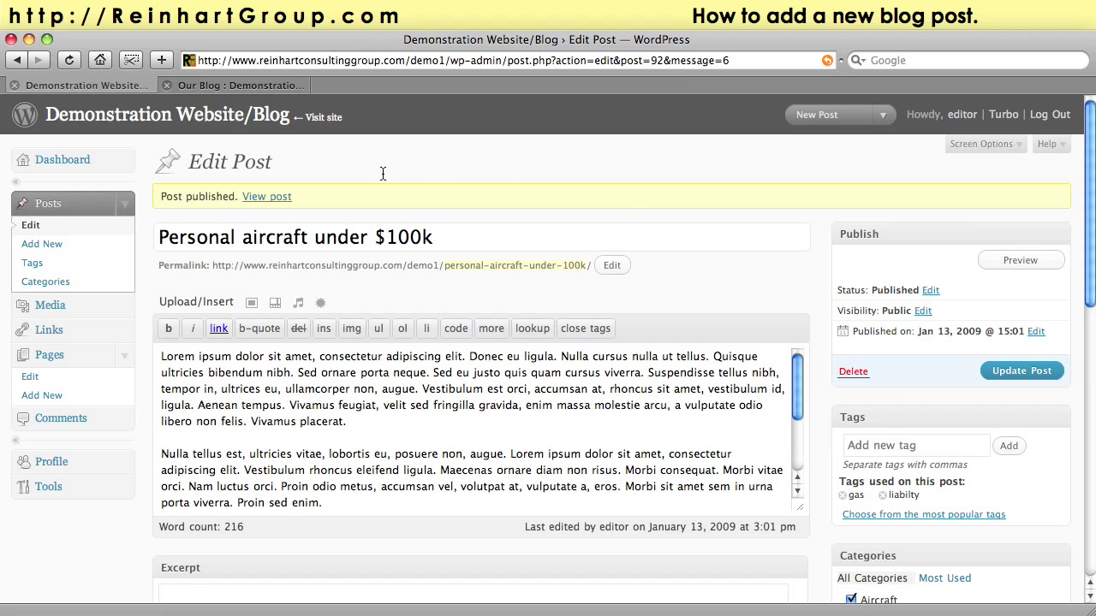
mouse_move(267, 197)
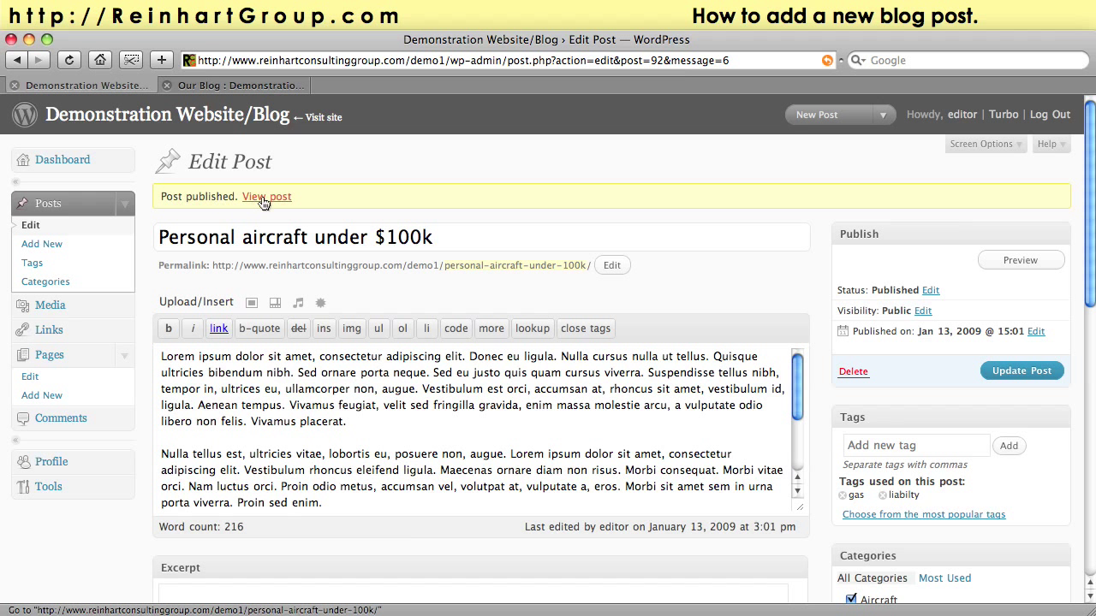
View the published aircraft post live on the blog, down to its comments.
click(267, 195)
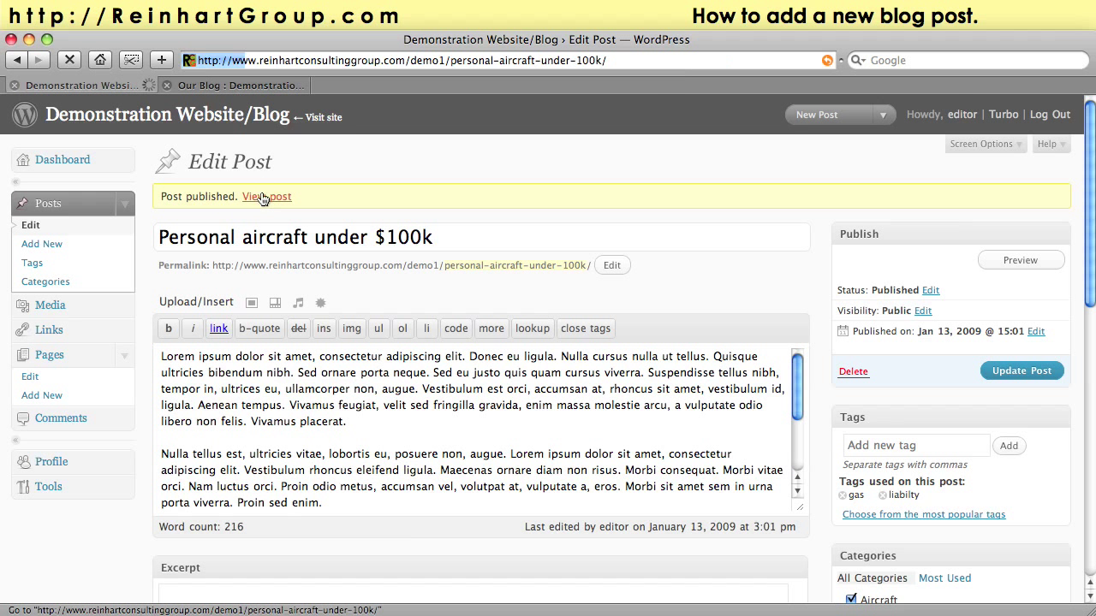
click(267, 196)
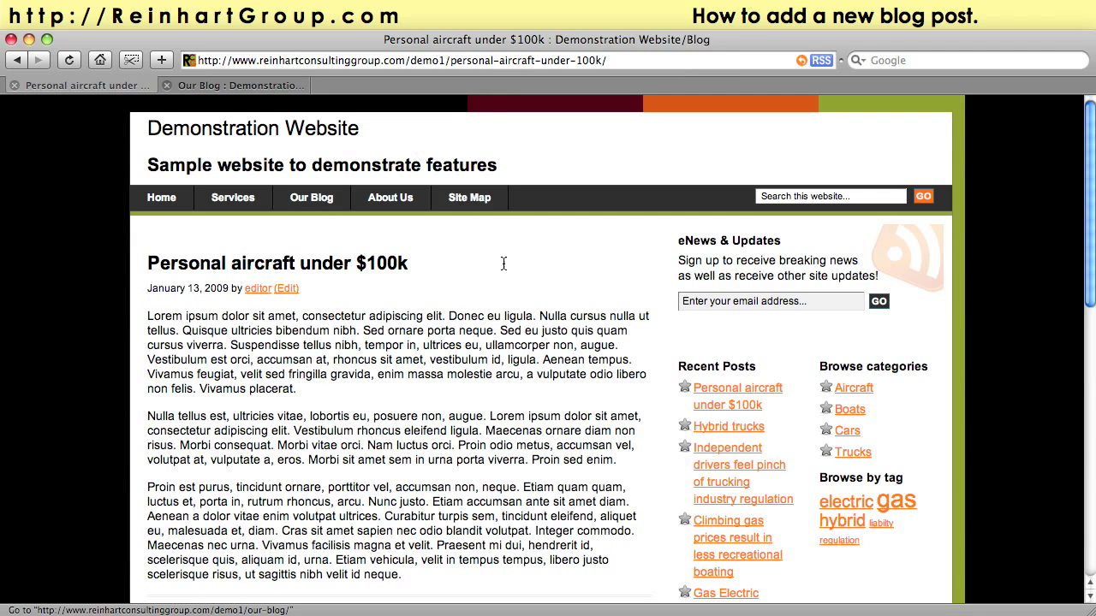
scroll(down, 3)
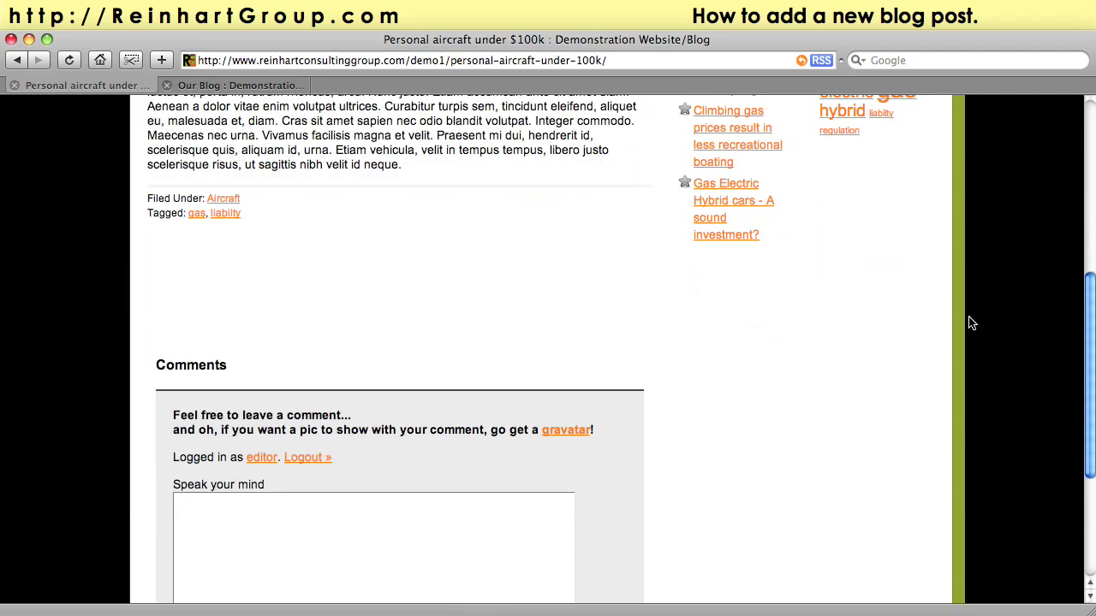
scroll(down, 3)
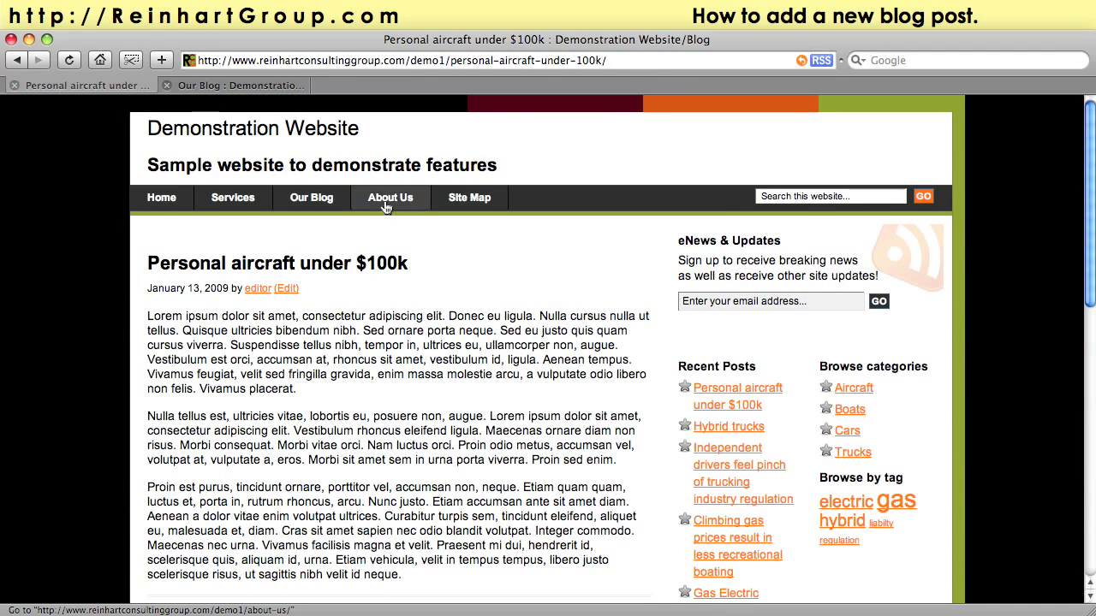
Show the 'Our Blog' listing with the aircraft post first and Hybrid trucks below.
click(311, 196)
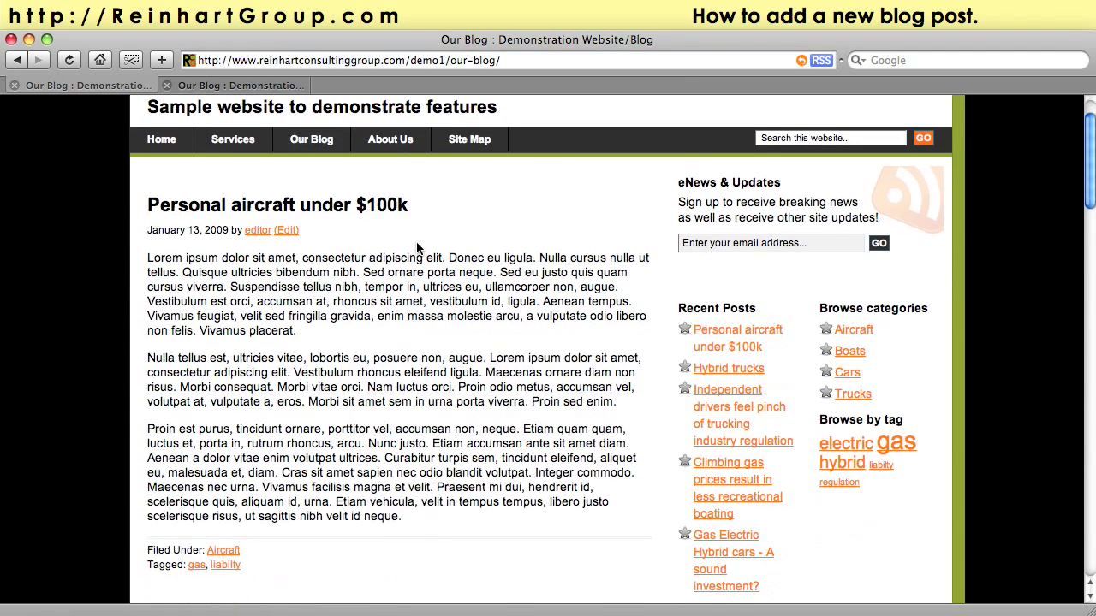
scroll(down, 3)
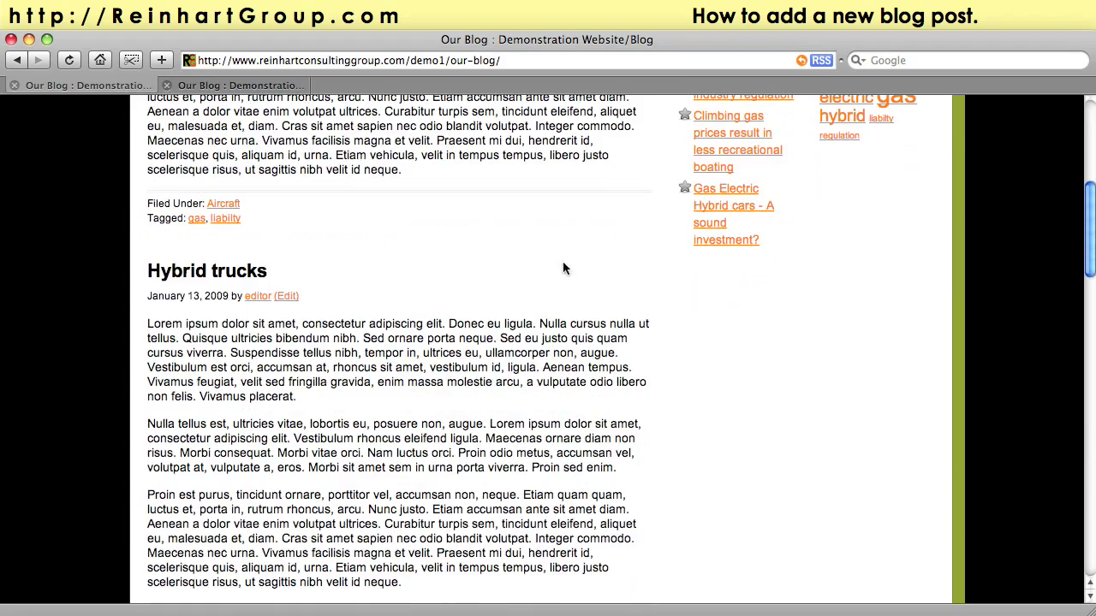
scroll(up, 3)
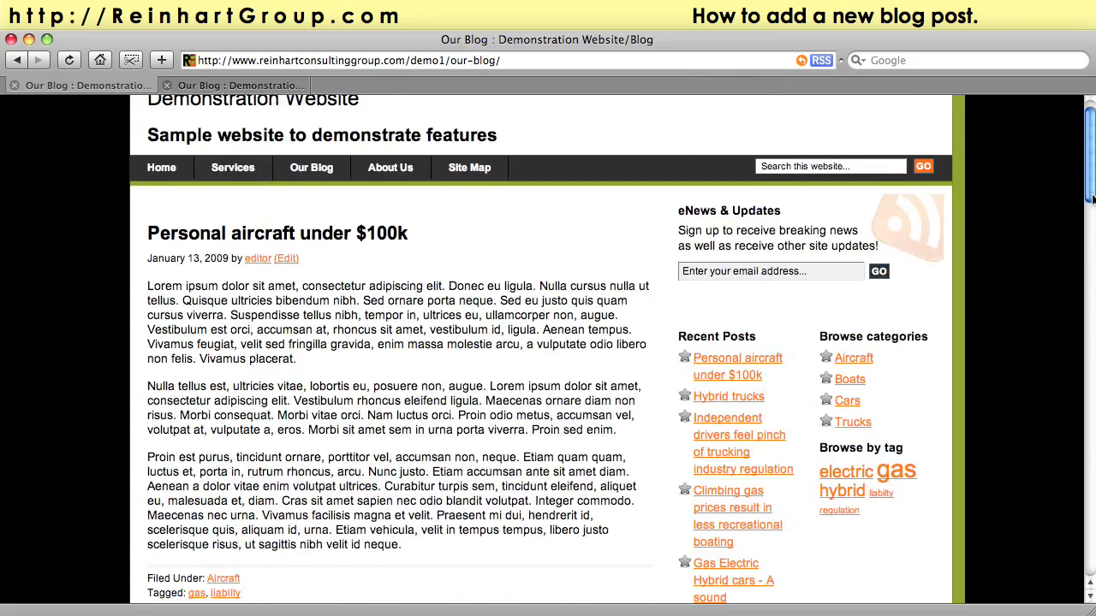
scroll(down, 3)
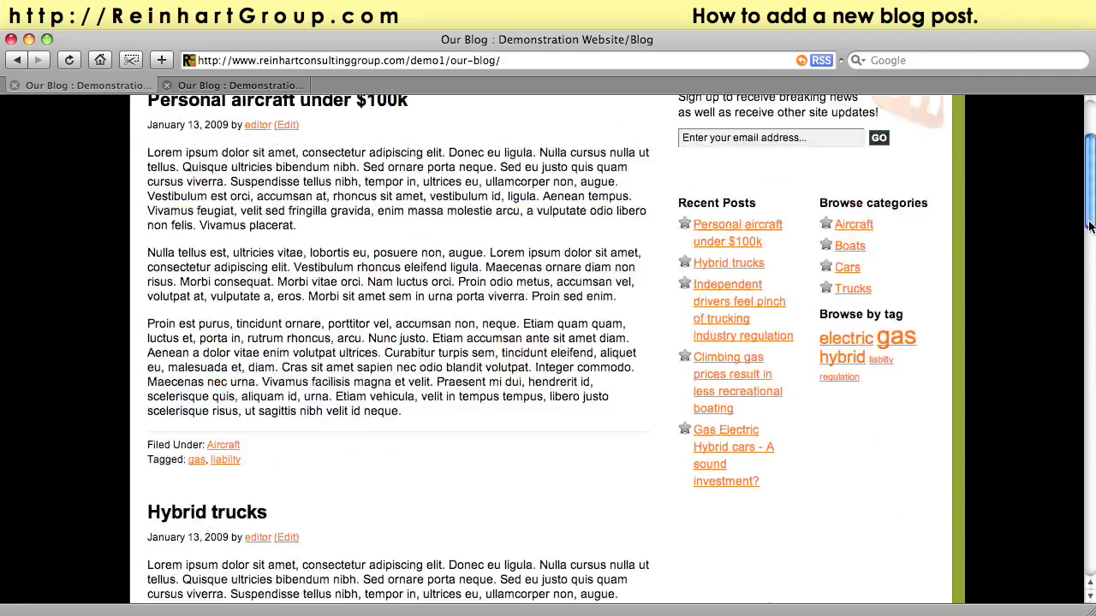
scroll(up, 3)
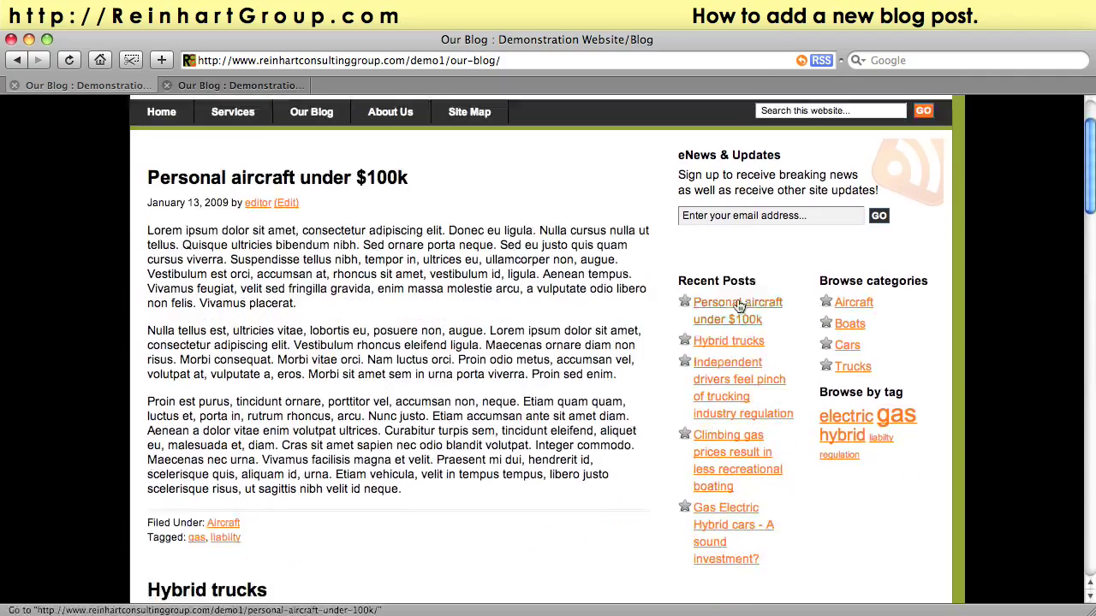
mouse_move(729, 338)
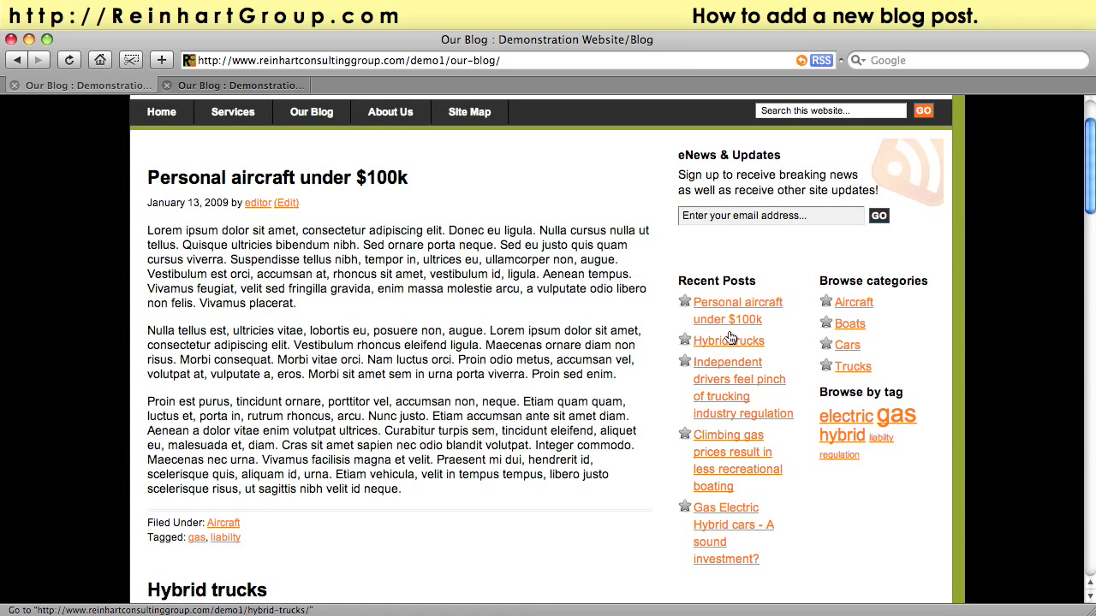
mouse_move(849, 324)
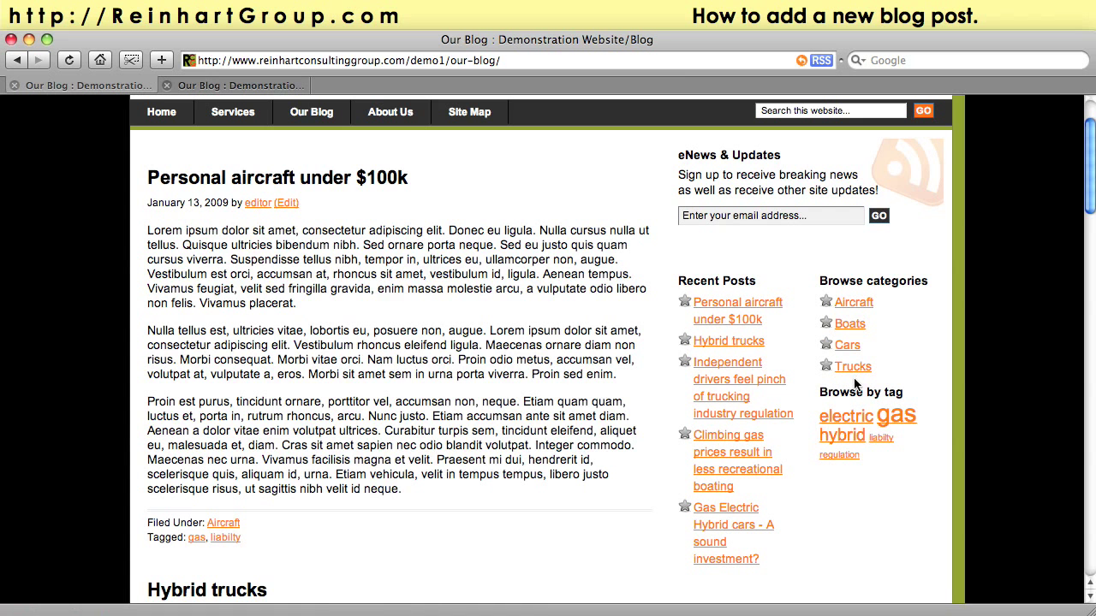
mouse_move(852, 465)
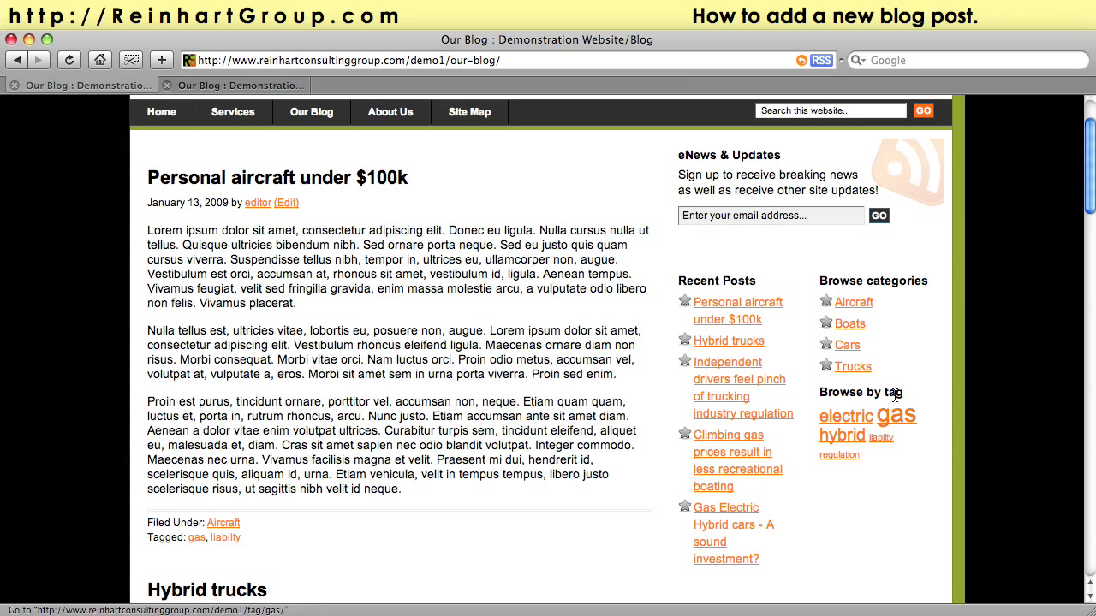
mouse_move(291, 335)
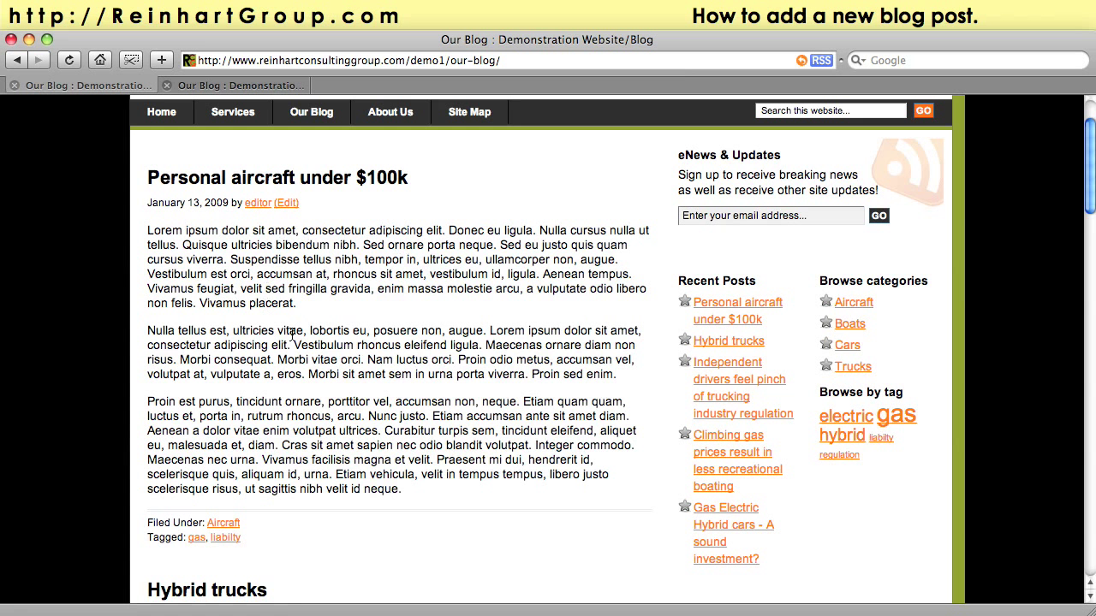
mouse_move(538, 307)
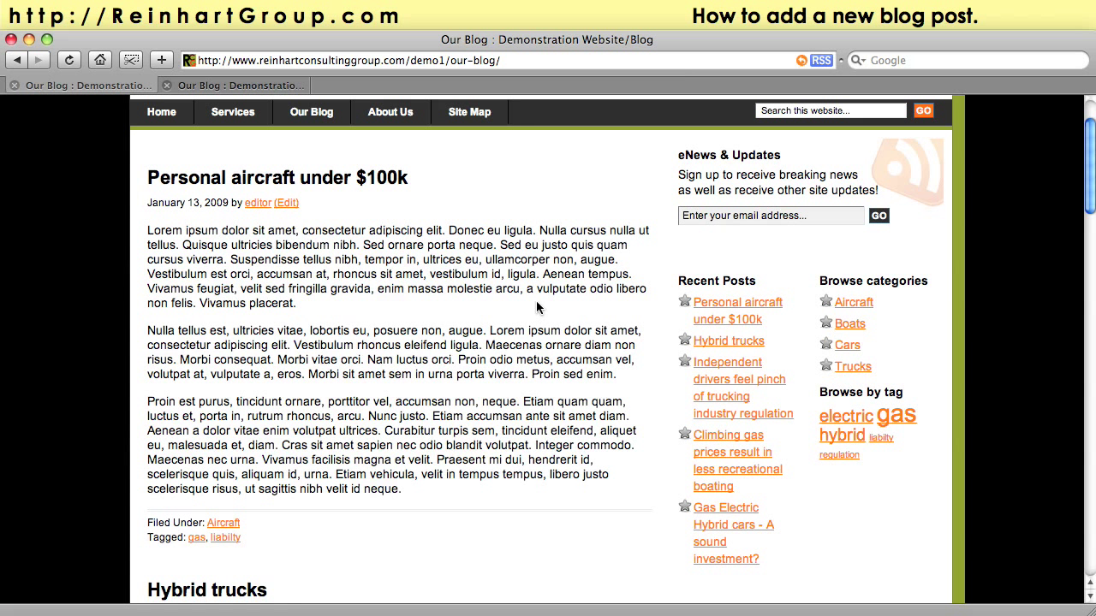